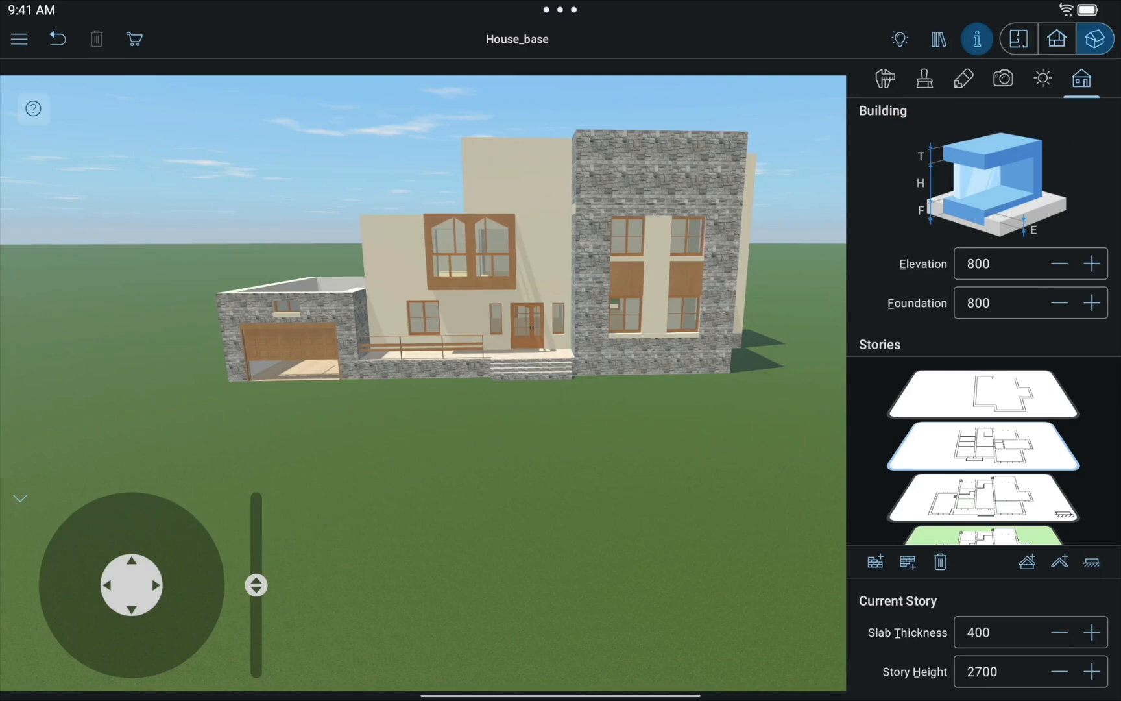
Step: Make the 2nd Floor the current story and show it as a 2D floor plan
{"action": "left_click", "coordinate": [1061, 632]}
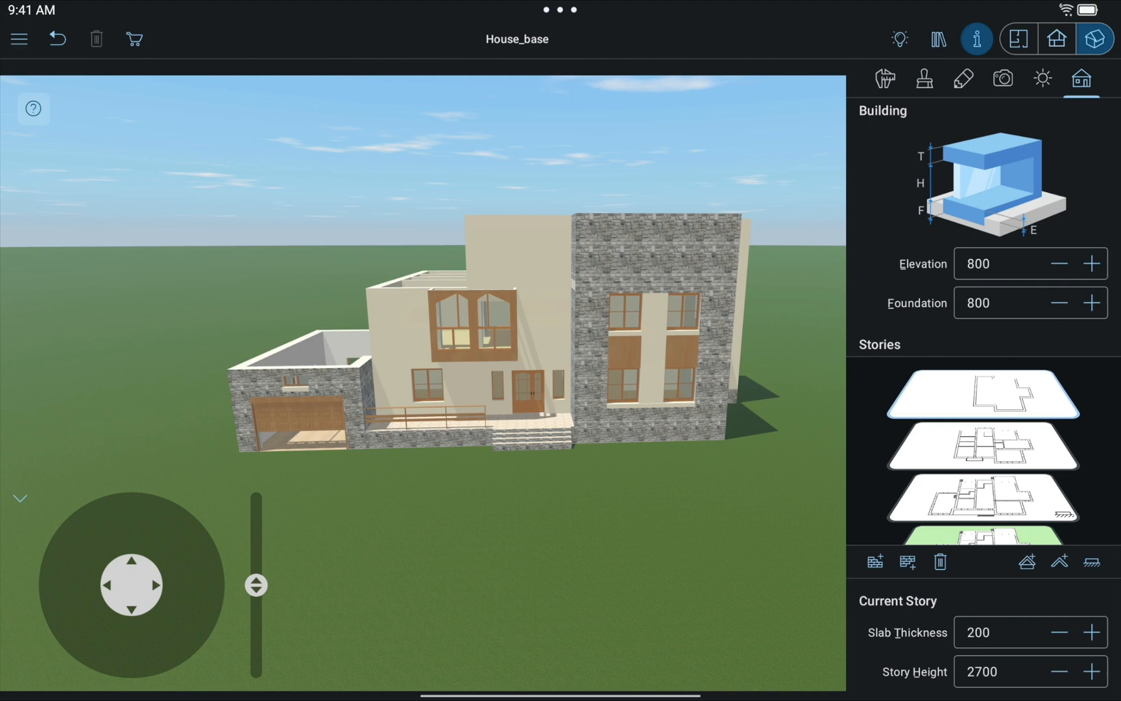
{"action": "left_click", "coordinate": [1018, 39]}
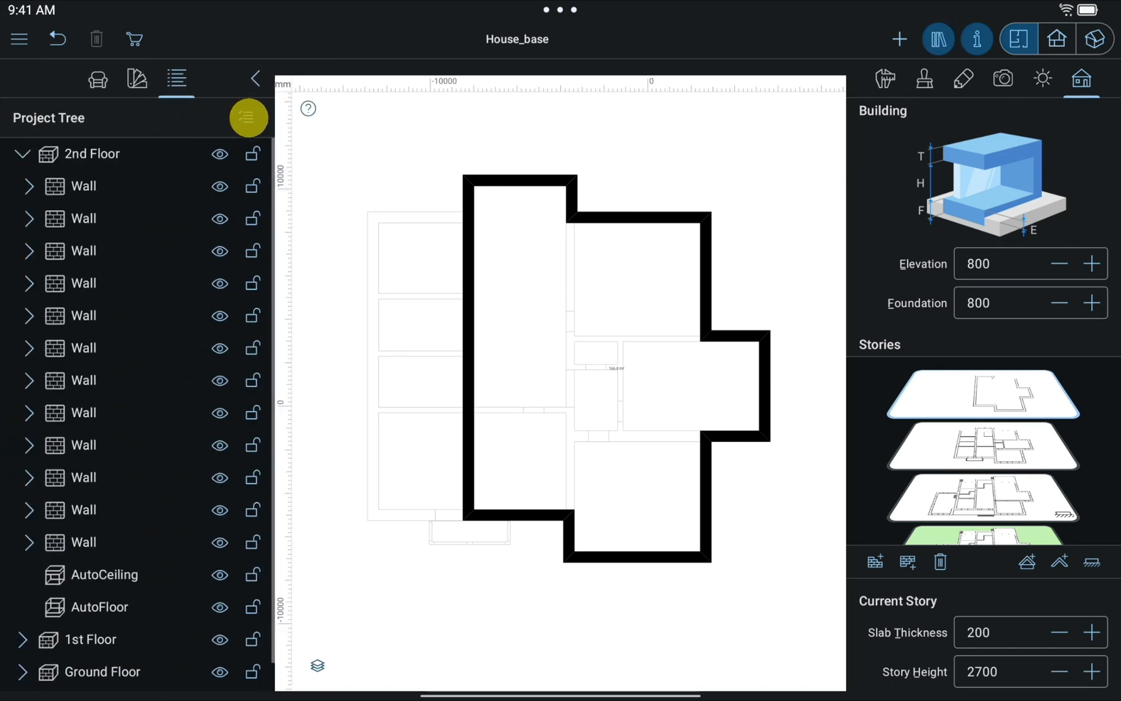
Step: Select all twelve 2nd Floor walls, make them roof-bearing, and apply a Hip roof
{"action": "left_click", "coordinate": [248, 117]}
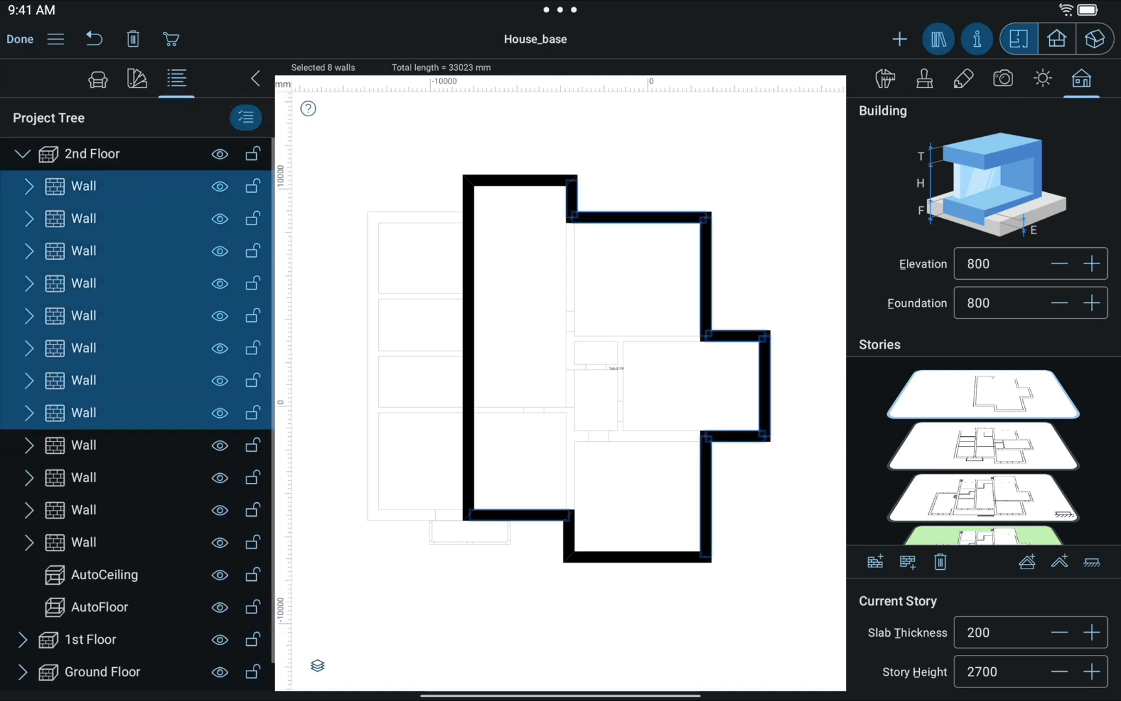
{"action": "left_click", "coordinate": [884, 79]}
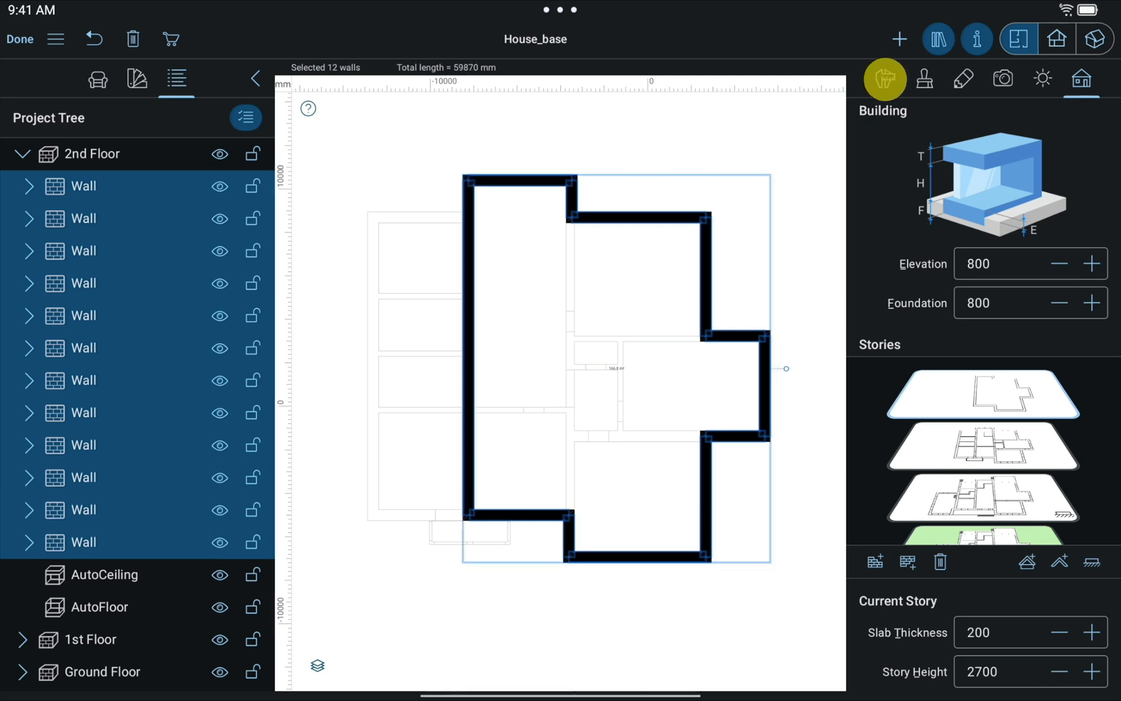
{"action": "left_click", "coordinate": [883, 79]}
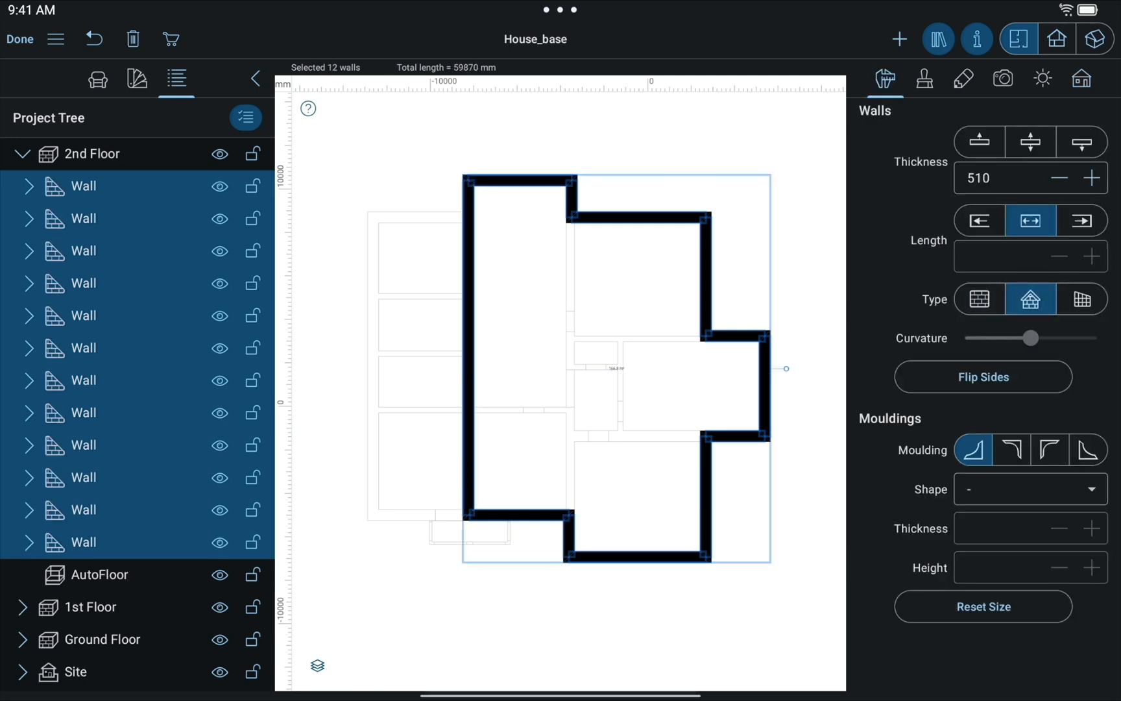
{"action": "left_click", "coordinate": [1081, 79]}
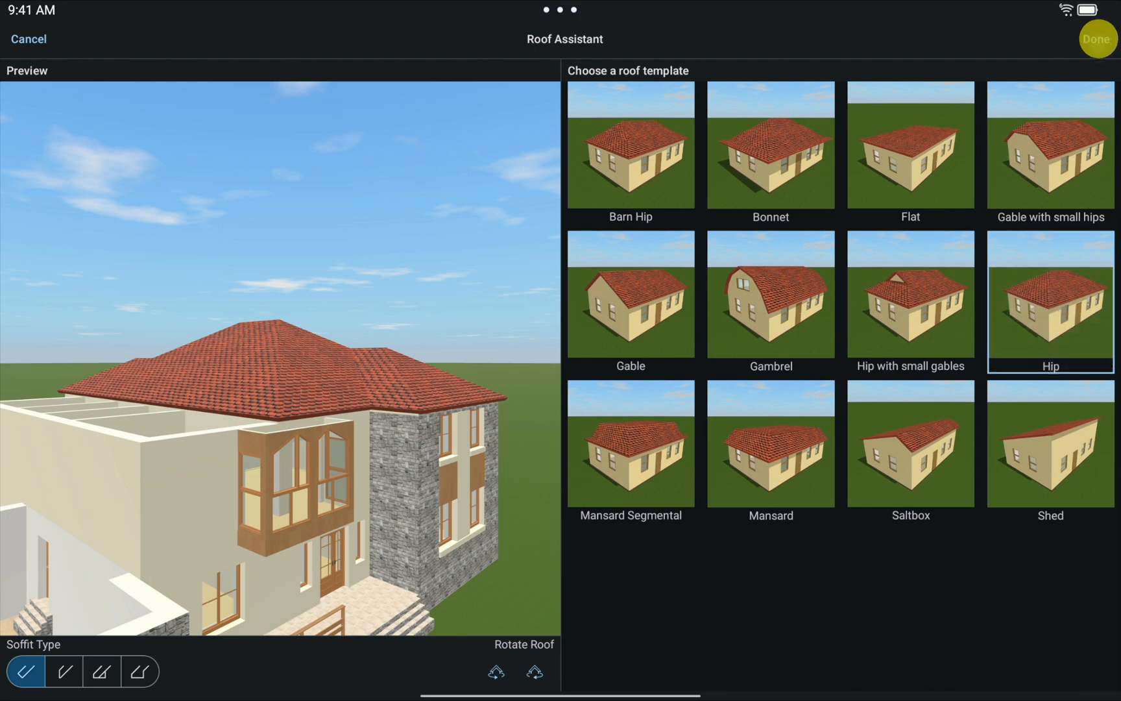
{"action": "left_click", "coordinate": [1098, 39]}
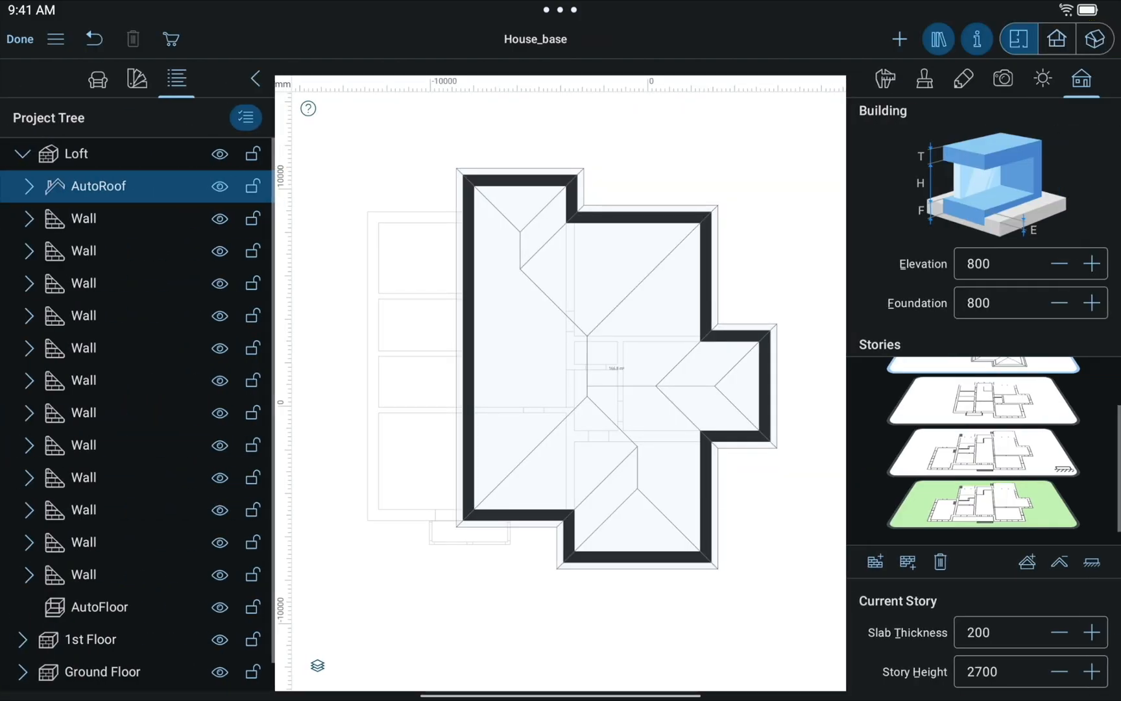
Step: In 3D, set five AutoRoof sides to vertical segments so they become gable ends
{"action": "left_click", "coordinate": [1094, 39]}
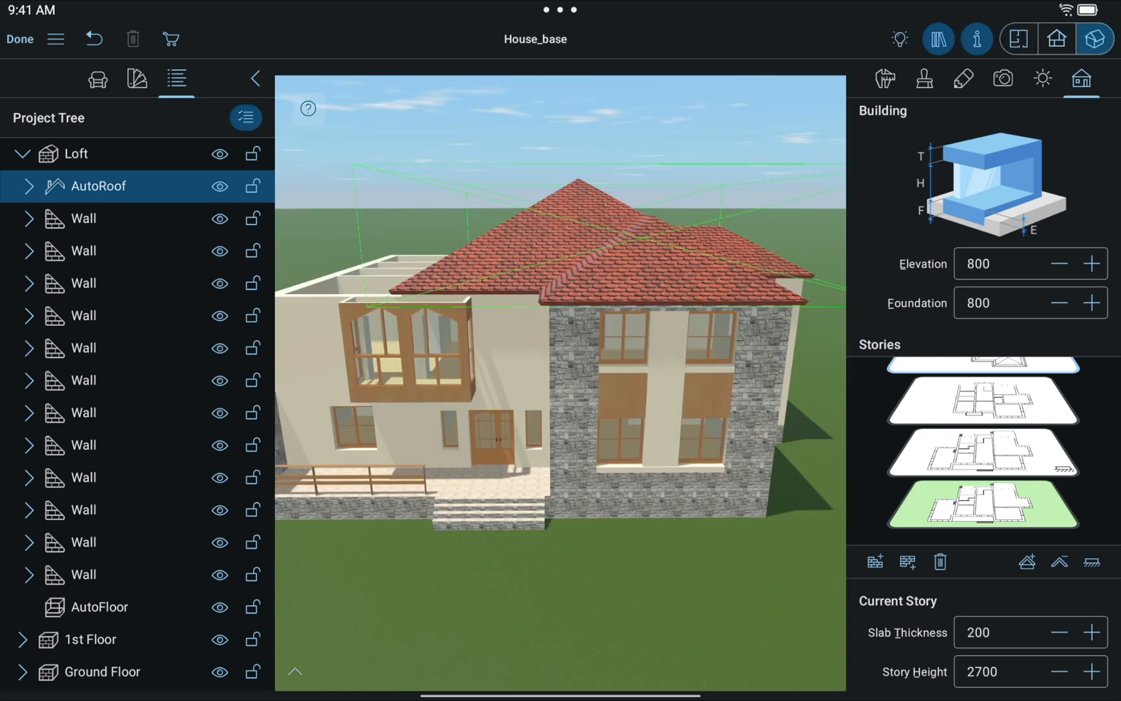
{"action": "left_click", "coordinate": [22, 187]}
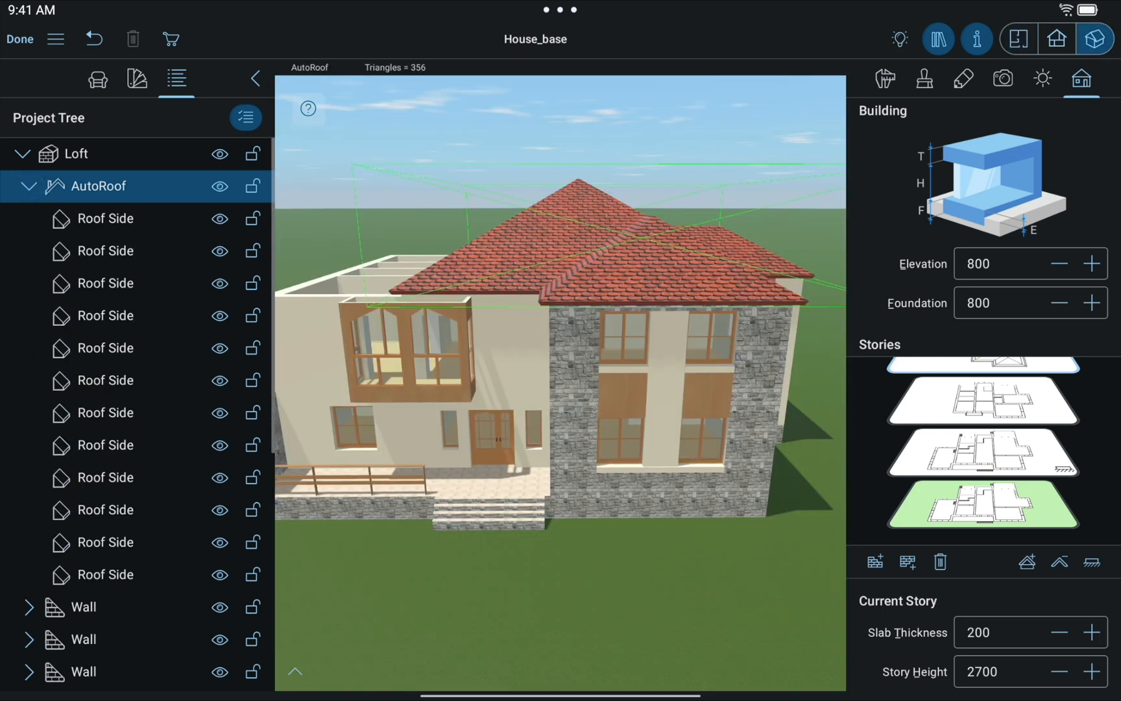
{"action": "left_click", "coordinate": [116, 251]}
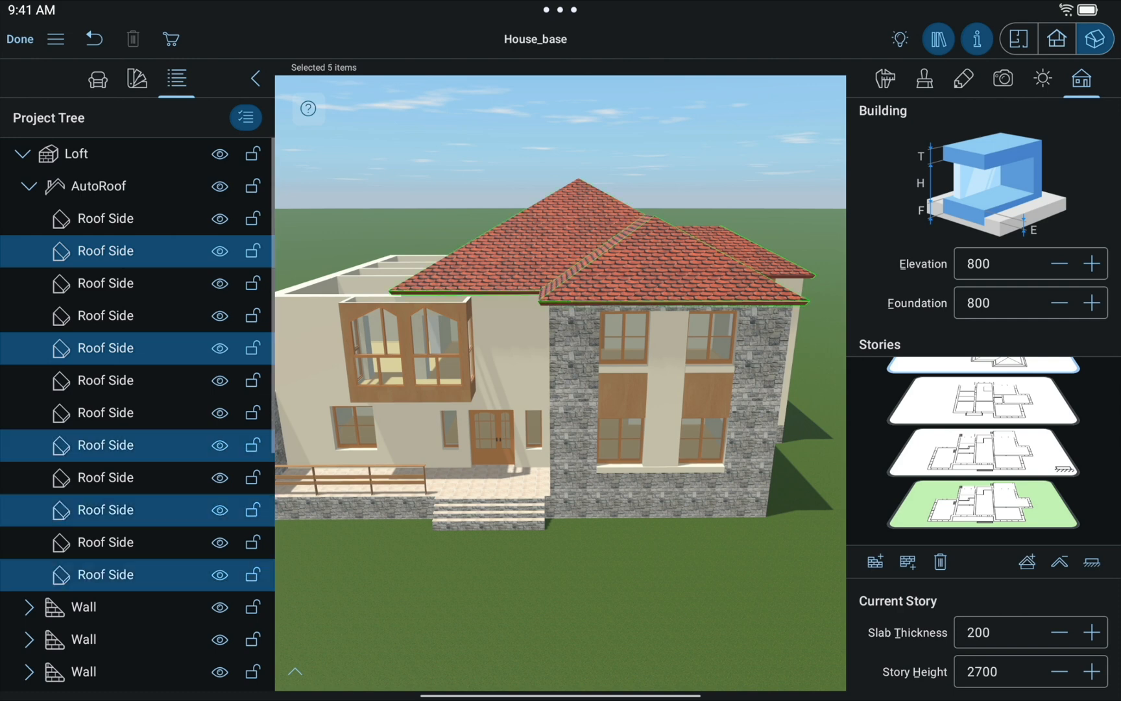
{"action": "left_click", "coordinate": [885, 78]}
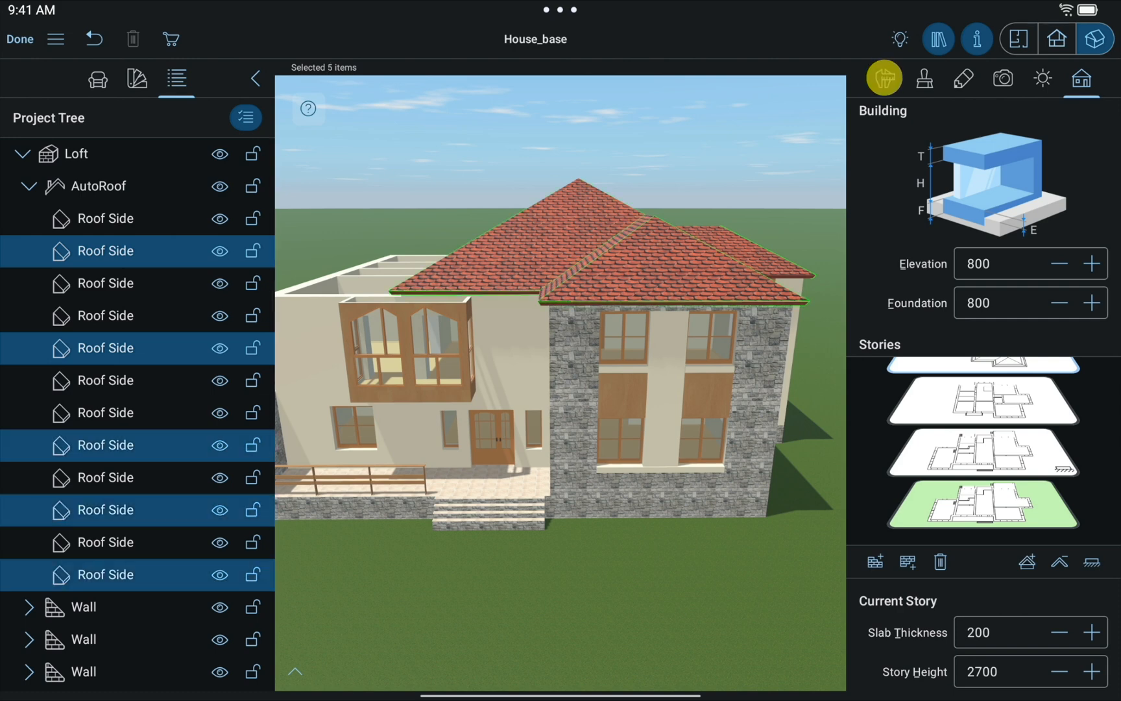
{"action": "left_click", "coordinate": [884, 78]}
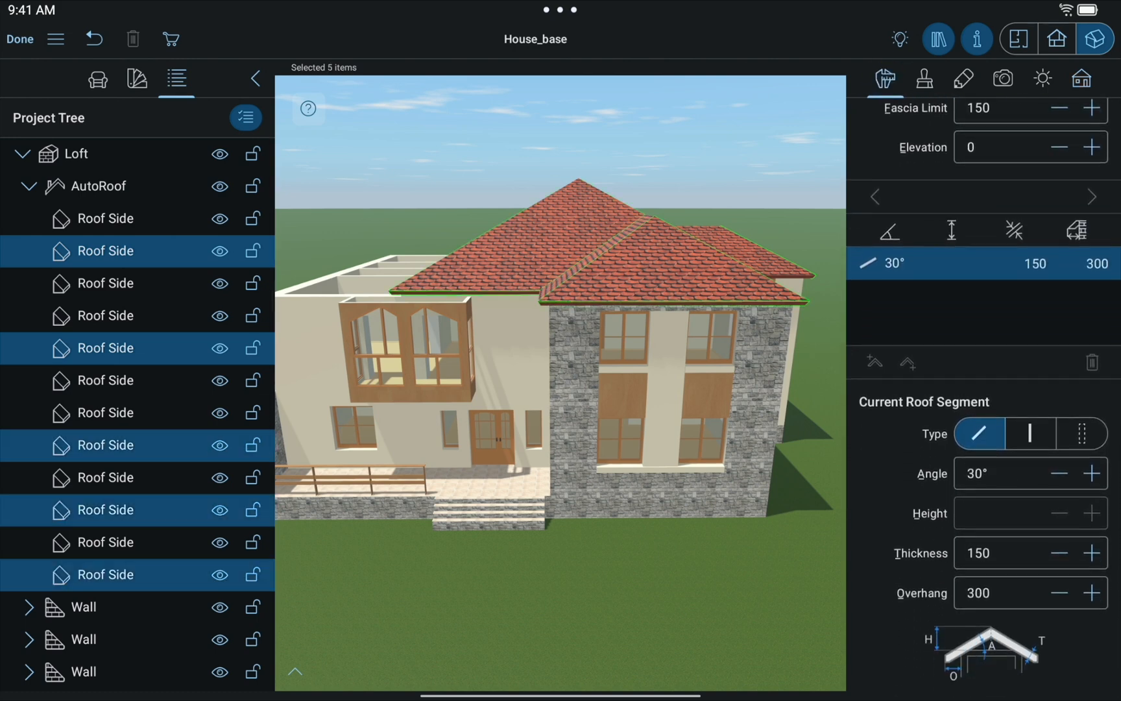
{"action": "left_click", "coordinate": [1028, 436]}
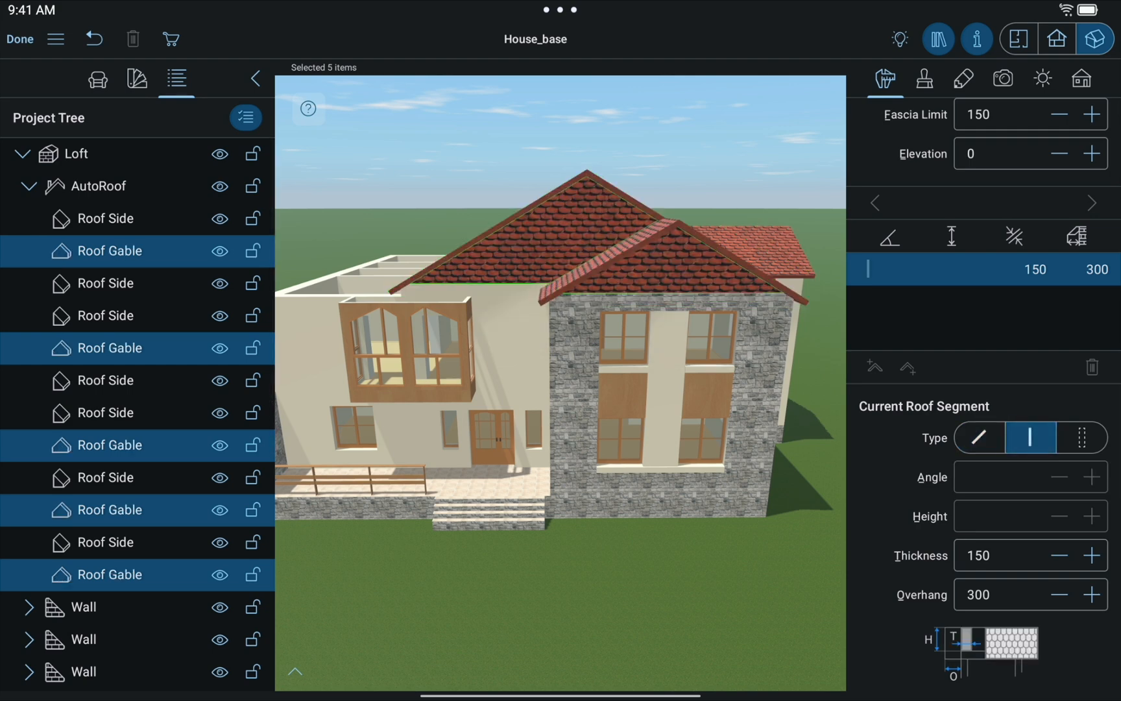
{"action": "left_click", "coordinate": [108, 542]}
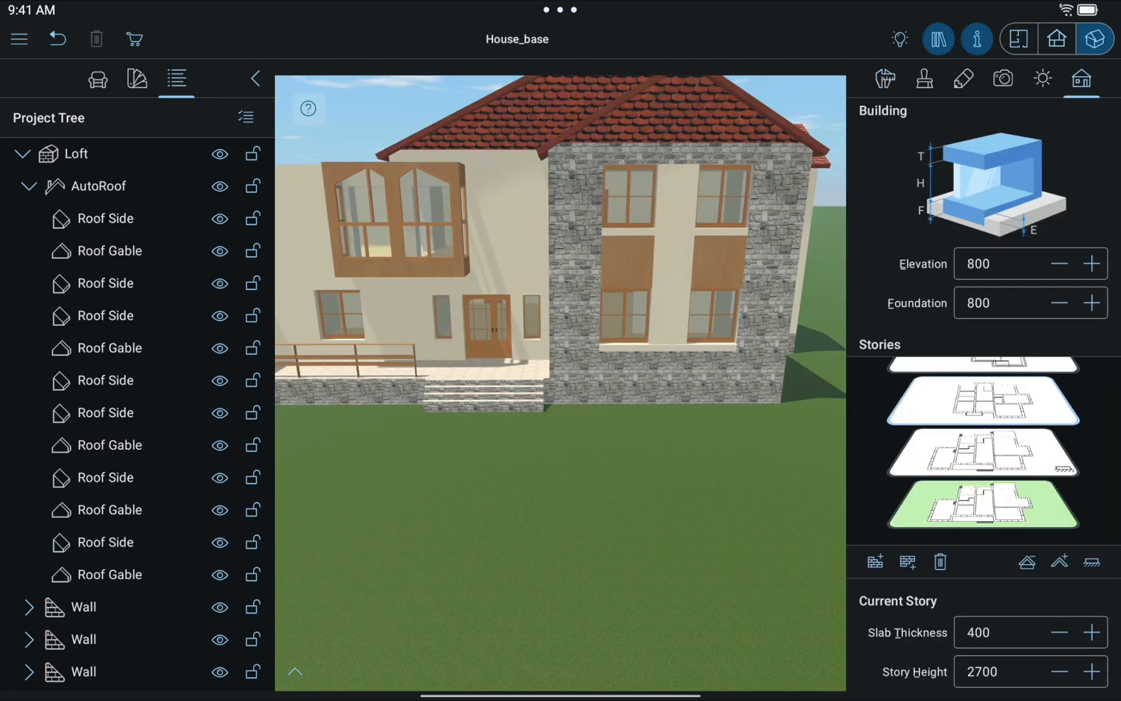
Step: Set all 41 1st Floor walls to roof-bearing and begin a new roof
{"action": "left_click", "coordinate": [1019, 39]}
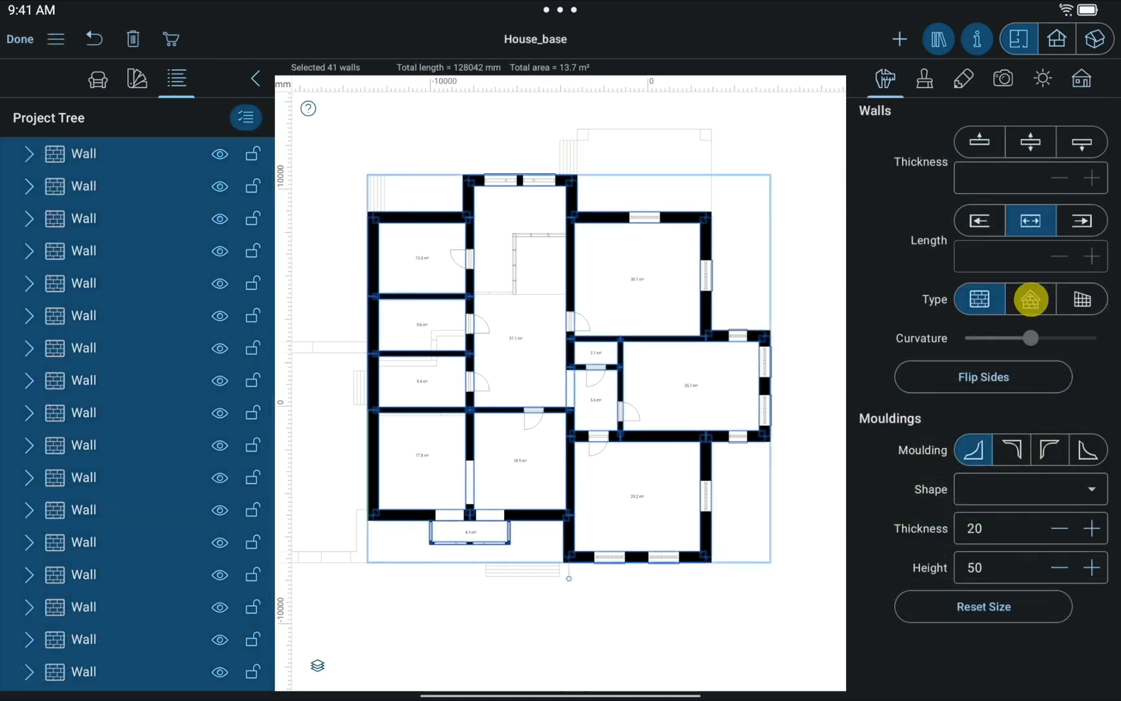
{"action": "left_click", "coordinate": [1029, 299]}
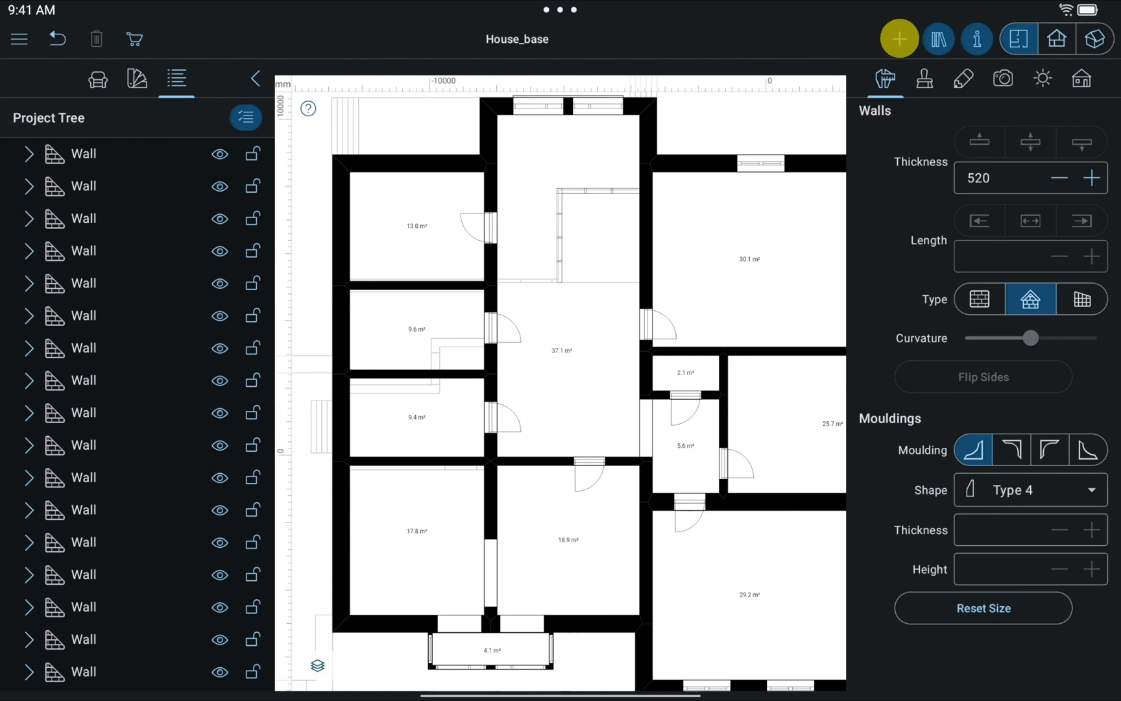
{"action": "left_click", "coordinate": [899, 39]}
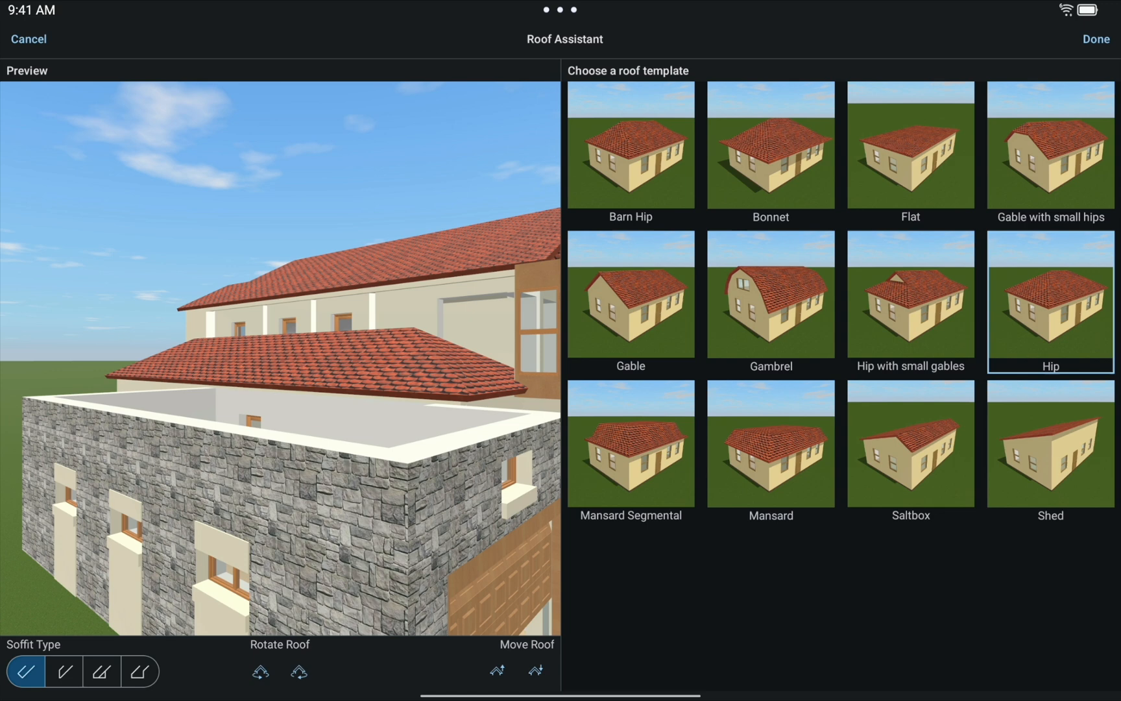
Step: Apply a Shed roof template, rotated to slope the opposite way, and accept it
{"action": "left_click", "coordinate": [1050, 443]}
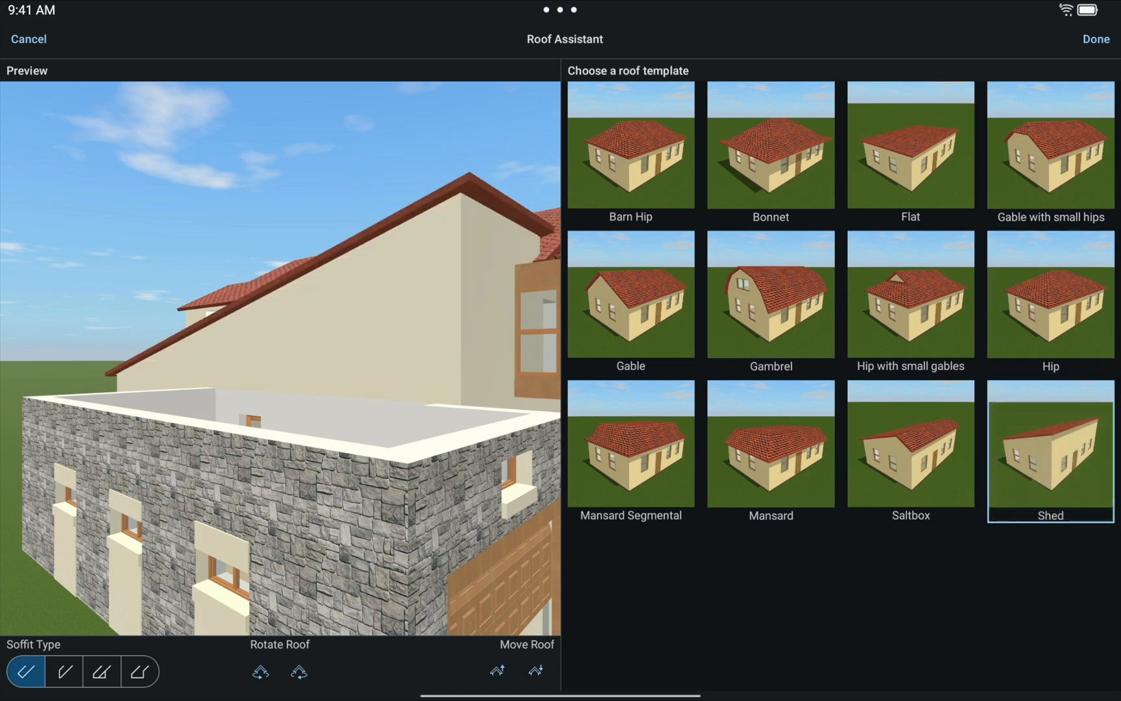
{"action": "left_click", "coordinate": [260, 671]}
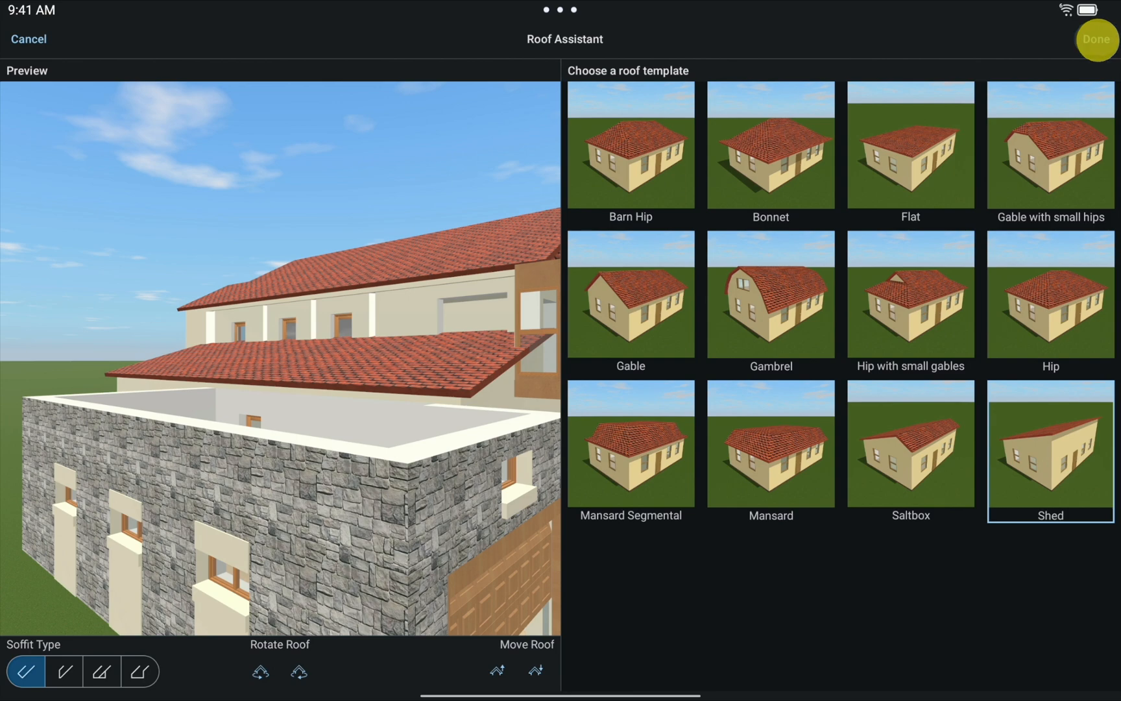
{"action": "left_click", "coordinate": [1097, 39]}
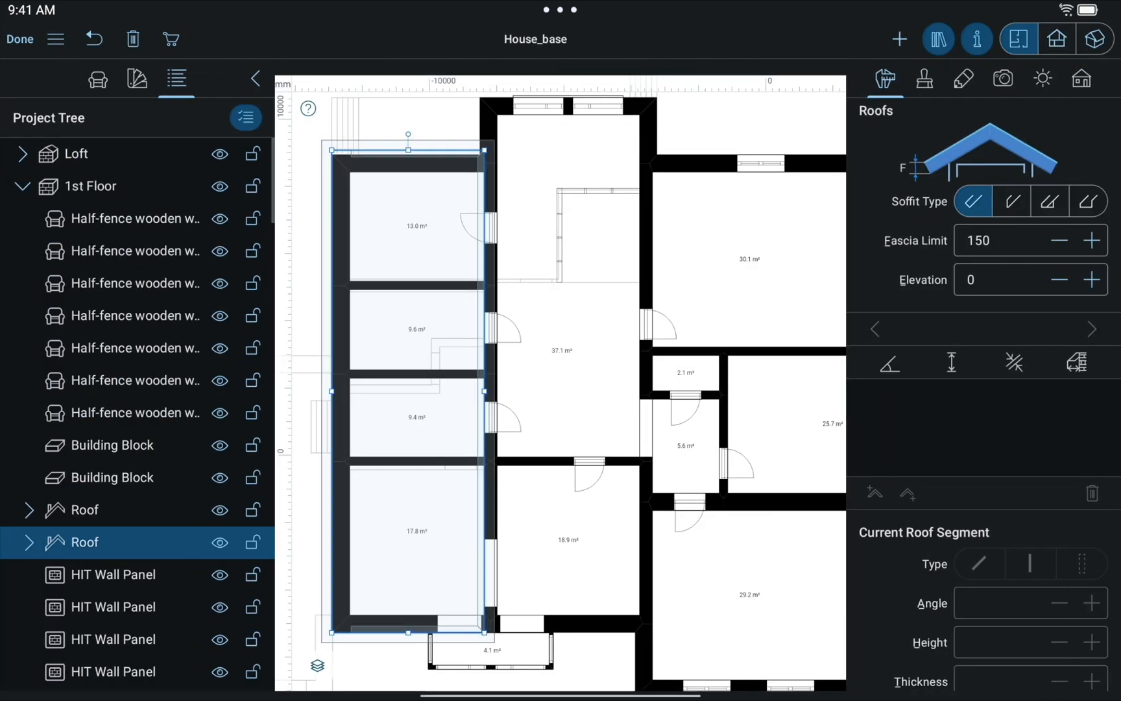
Step: Set the shed roof side's Elevation to 1060 and Angle to 25°
{"action": "left_click", "coordinate": [1093, 39]}
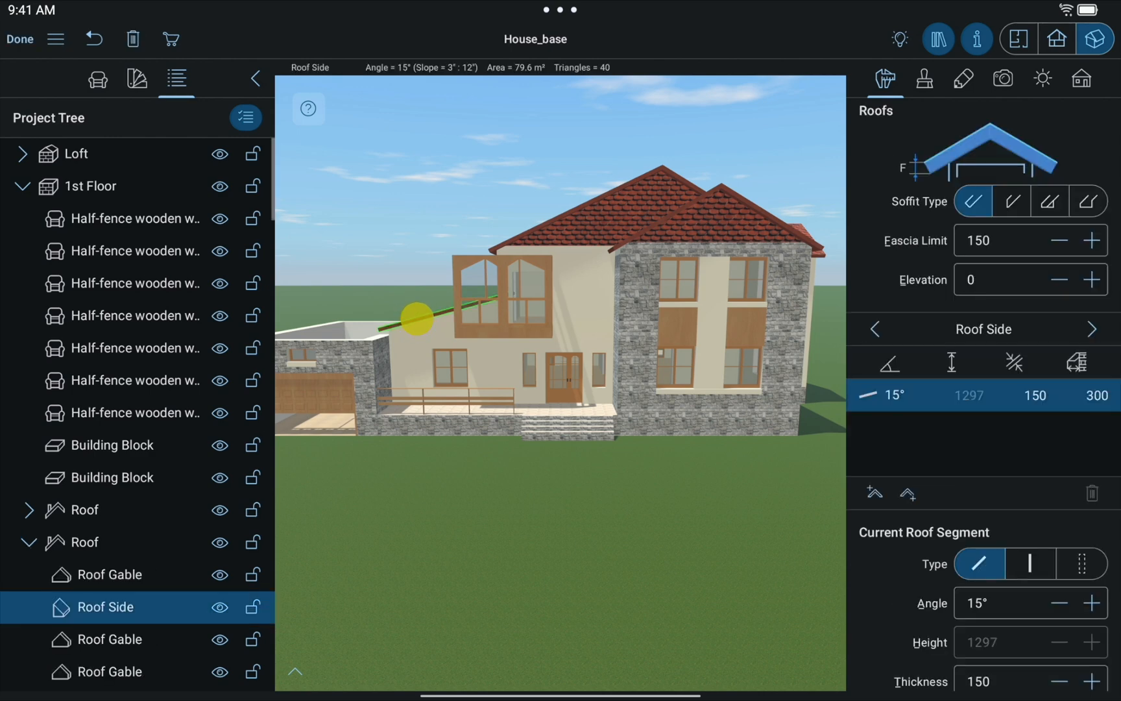
{"action": "scroll", "scroll_direction": "down", "scroll_amount": 3}
{"action": "type", "text": "1060"}
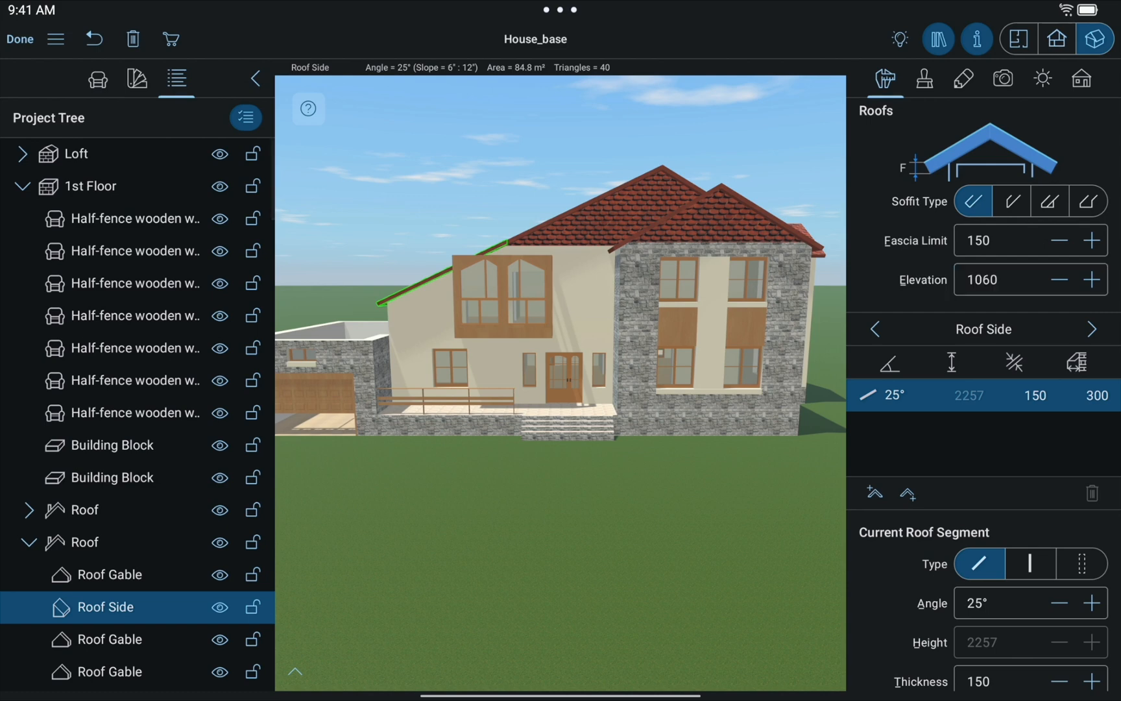
{"action": "scroll", "scroll_direction": "down", "scroll_amount": 3}
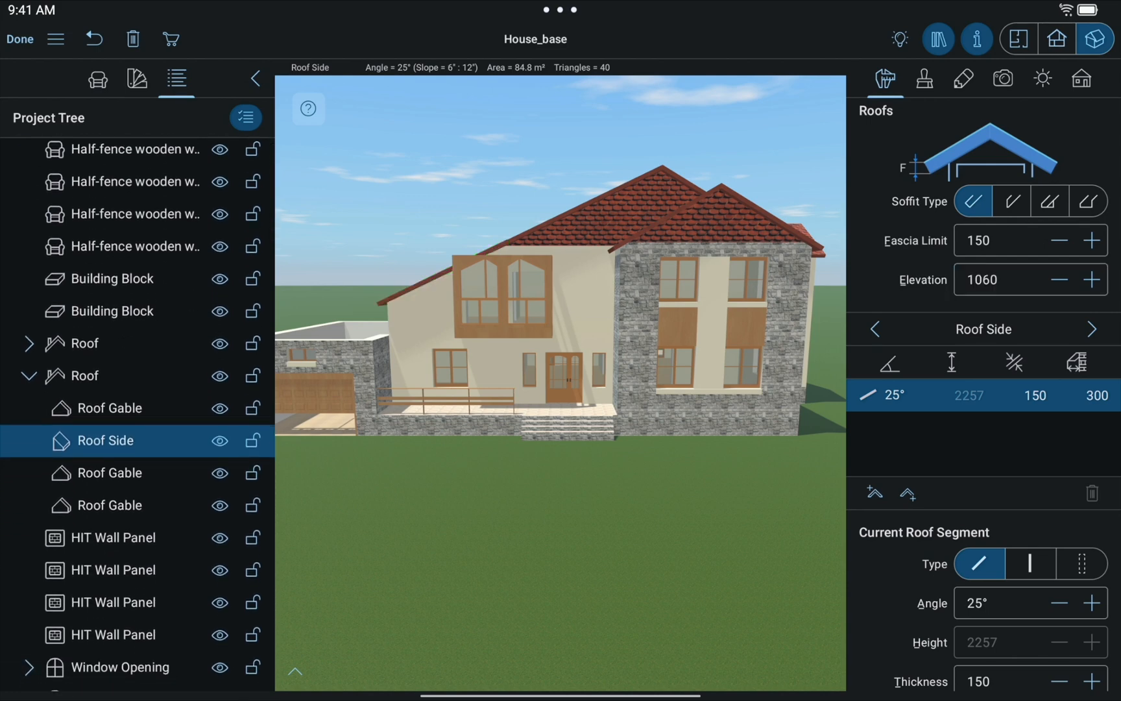
Step: Convert the shed roof's three gable ends into roof holes
{"action": "left_click", "coordinate": [110, 408]}
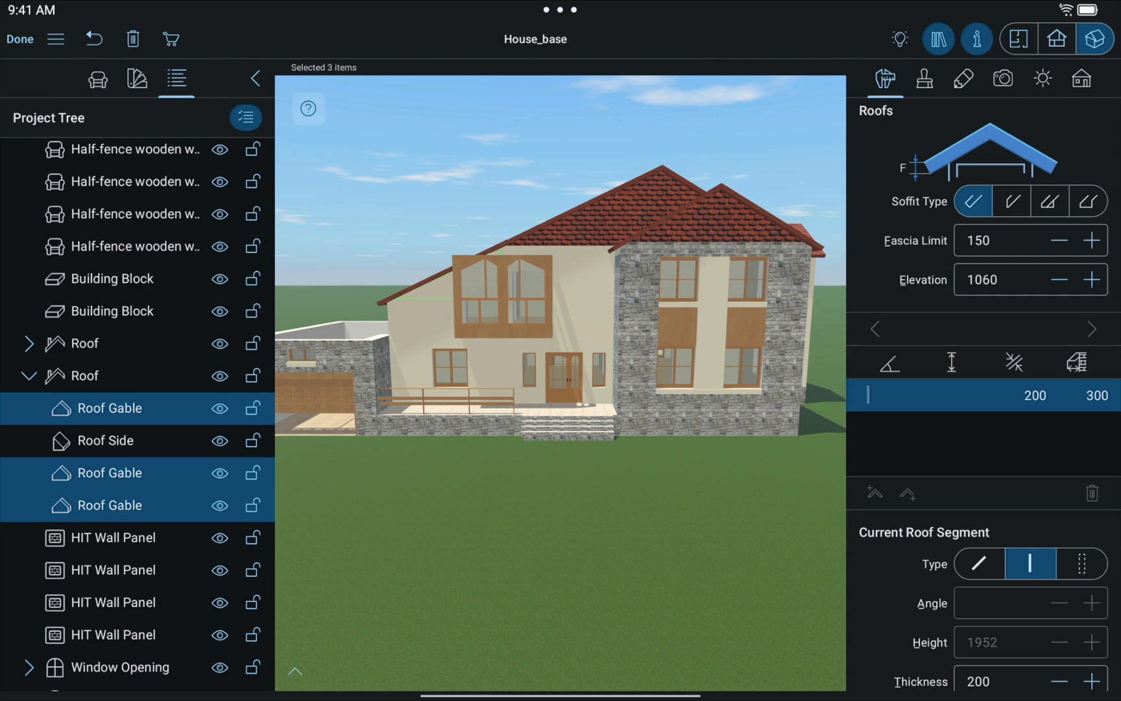
{"action": "scroll", "scroll_direction": "down", "scroll_amount": 3}
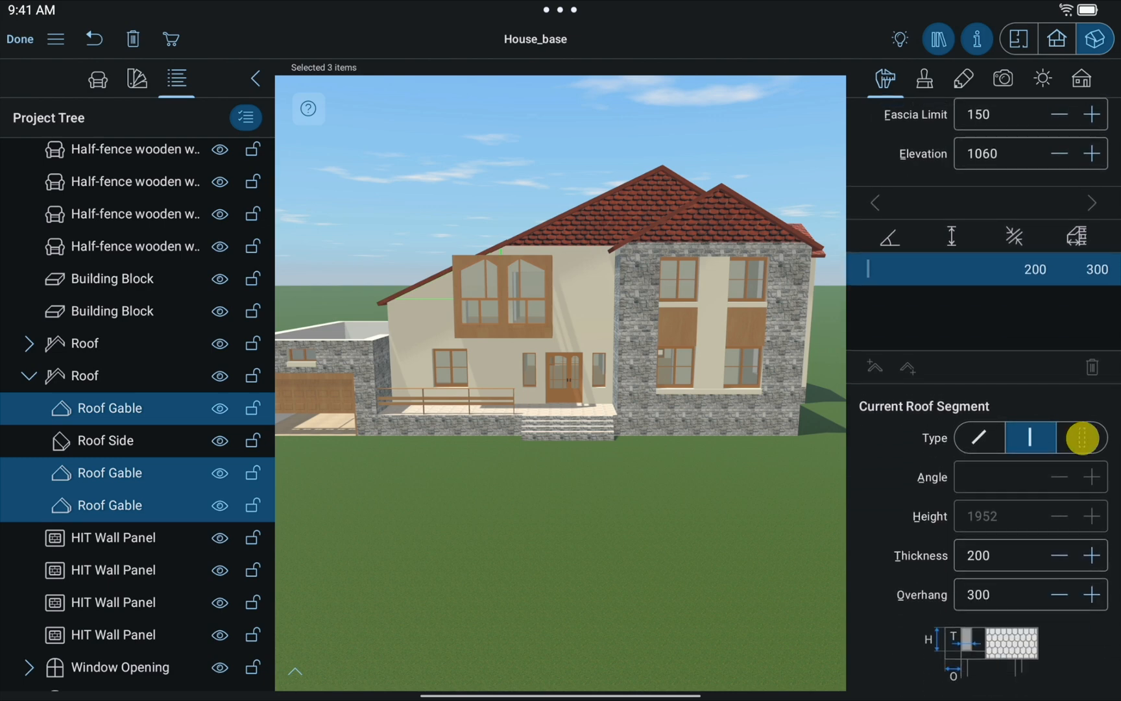
{"action": "left_click", "coordinate": [1081, 437]}
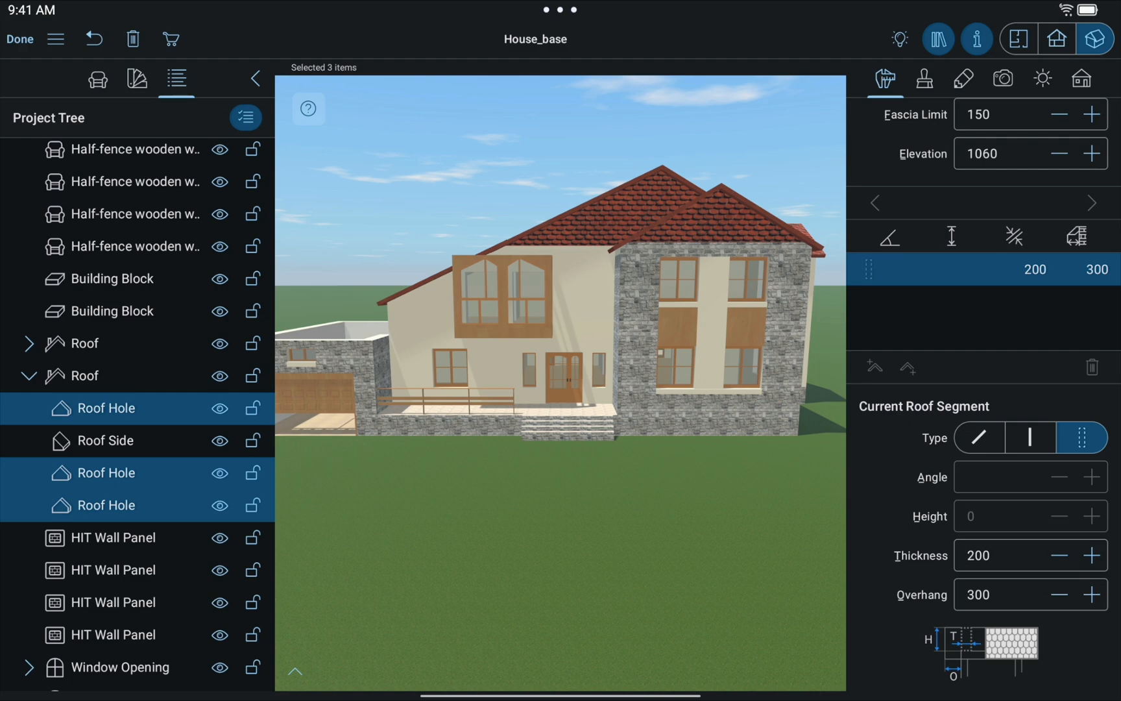
Step: Select the upper-story roof in plan, then pick one of its sides in 3D
{"action": "left_click", "coordinate": [1018, 39]}
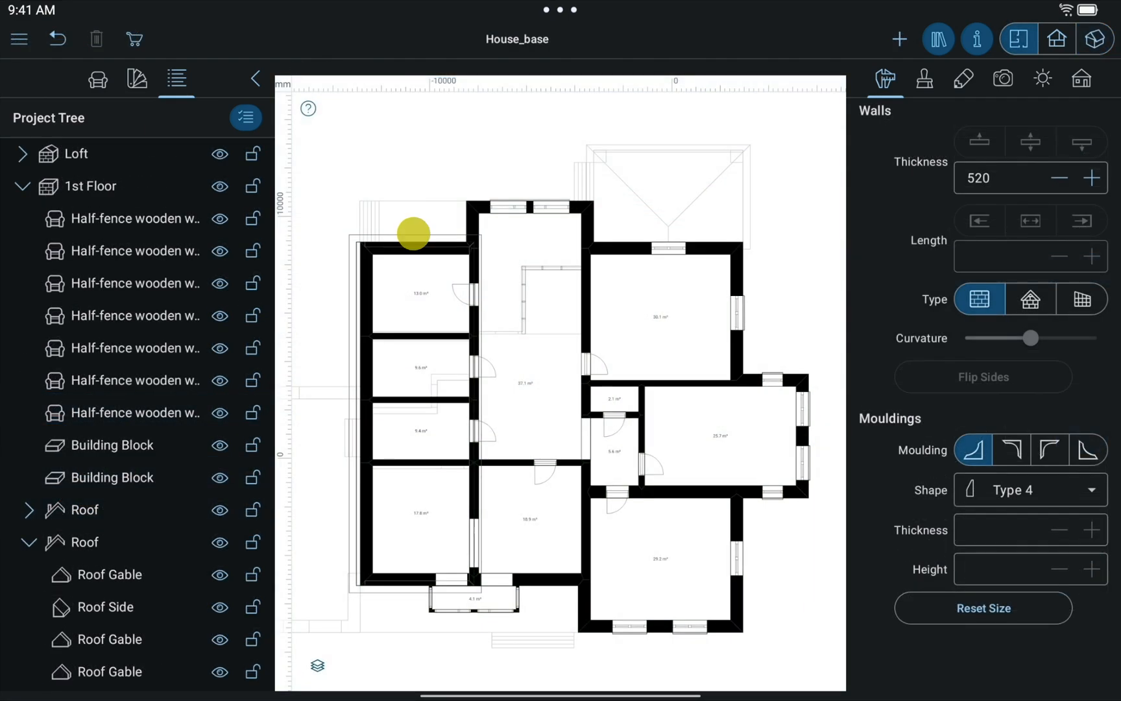
{"action": "left_click", "coordinate": [83, 541]}
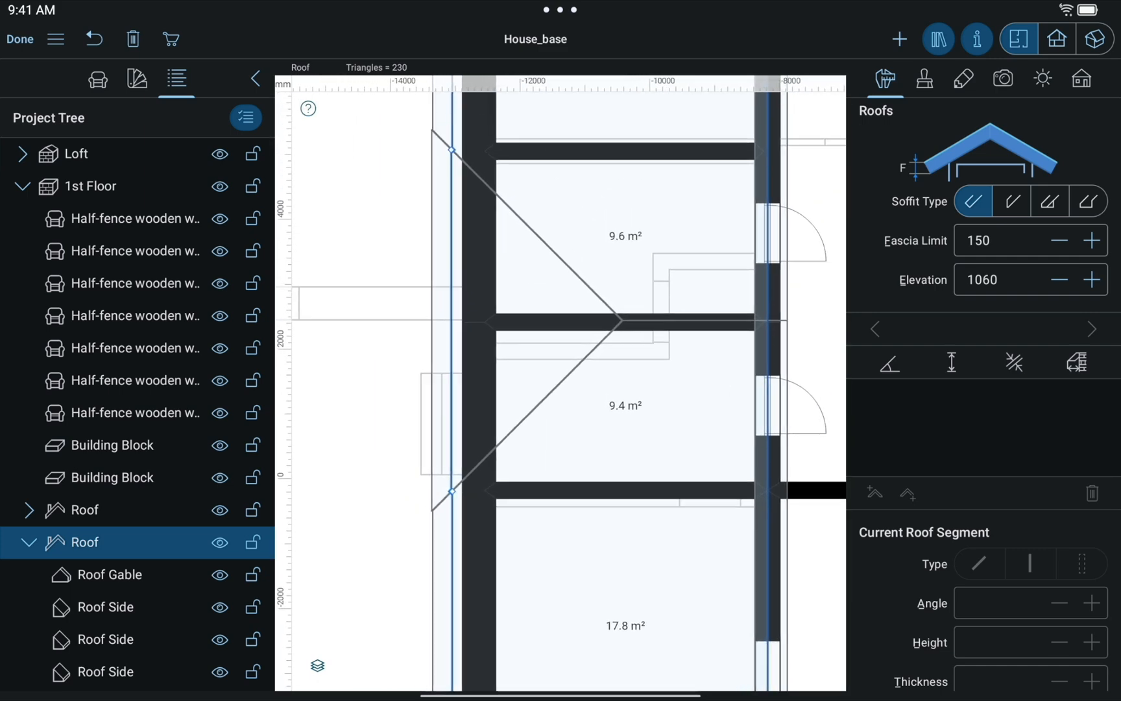
{"action": "left_click", "coordinate": [1094, 39]}
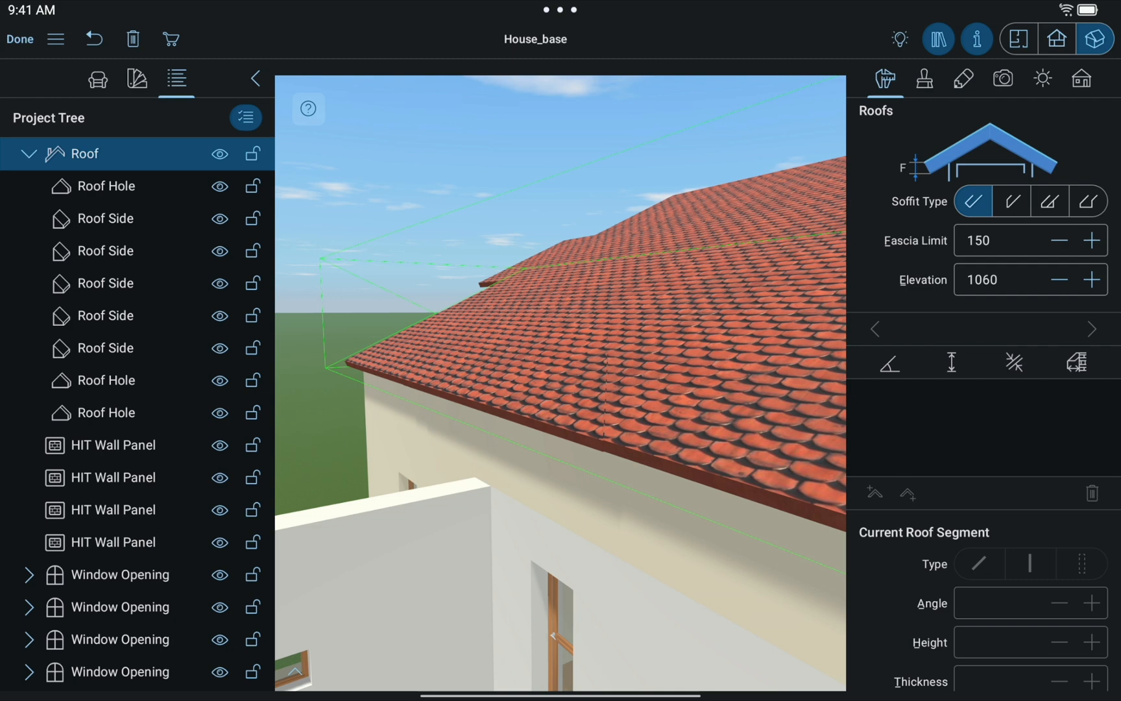
{"action": "left_click", "coordinate": [106, 282]}
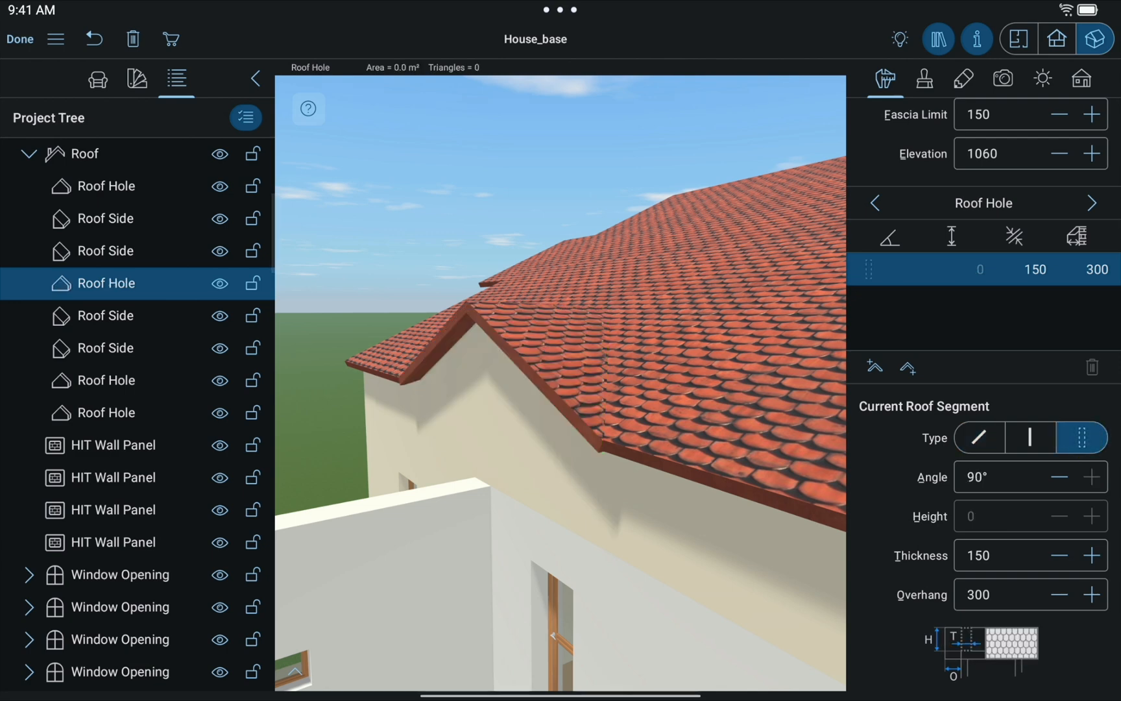
Step: Add a Gable roof over the glazed balcony and confirm it
{"action": "left_click", "coordinate": [1018, 39]}
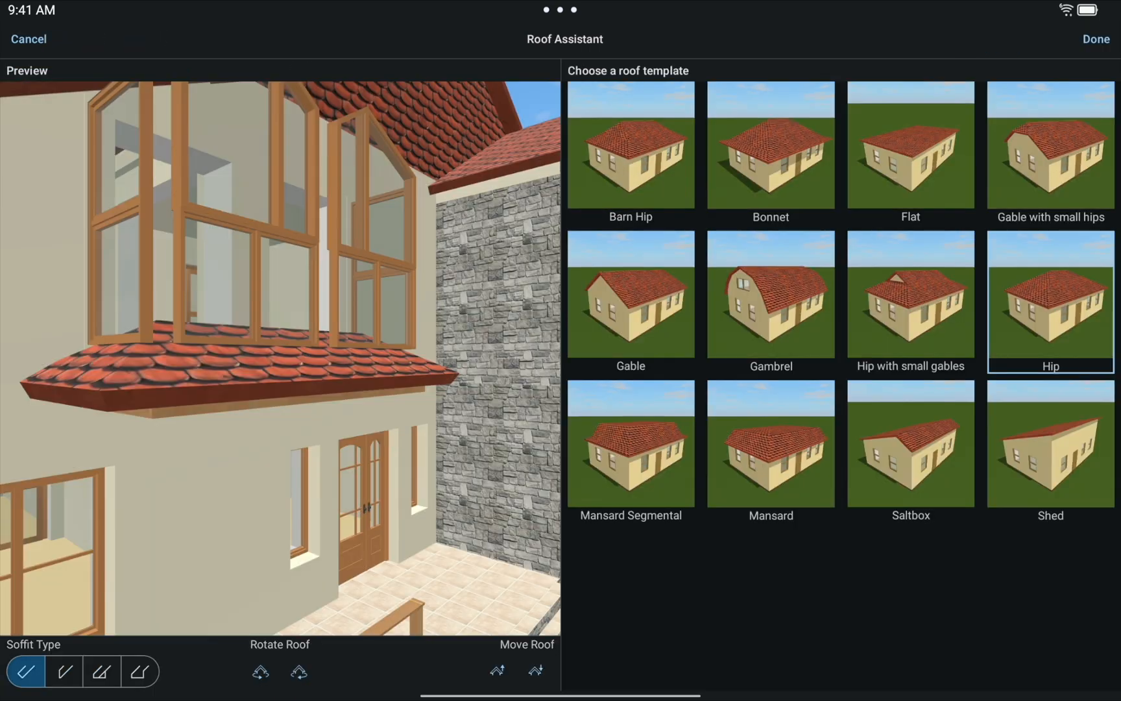
{"action": "left_click", "coordinate": [630, 293]}
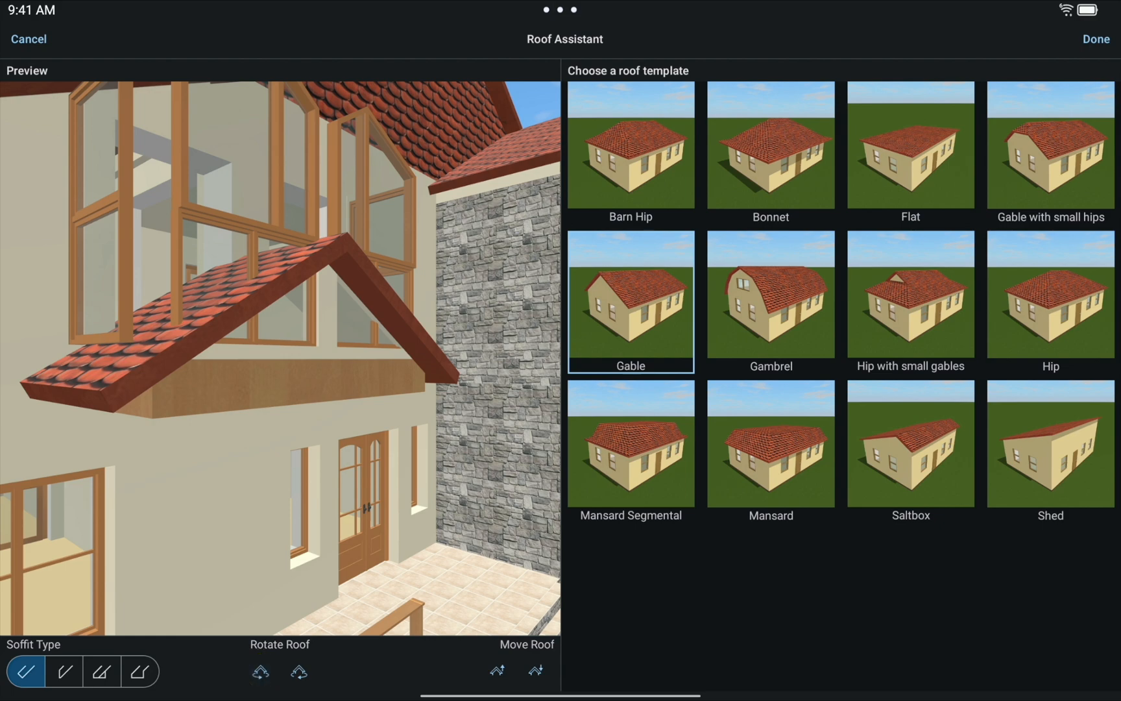
{"action": "left_click", "coordinate": [1095, 39]}
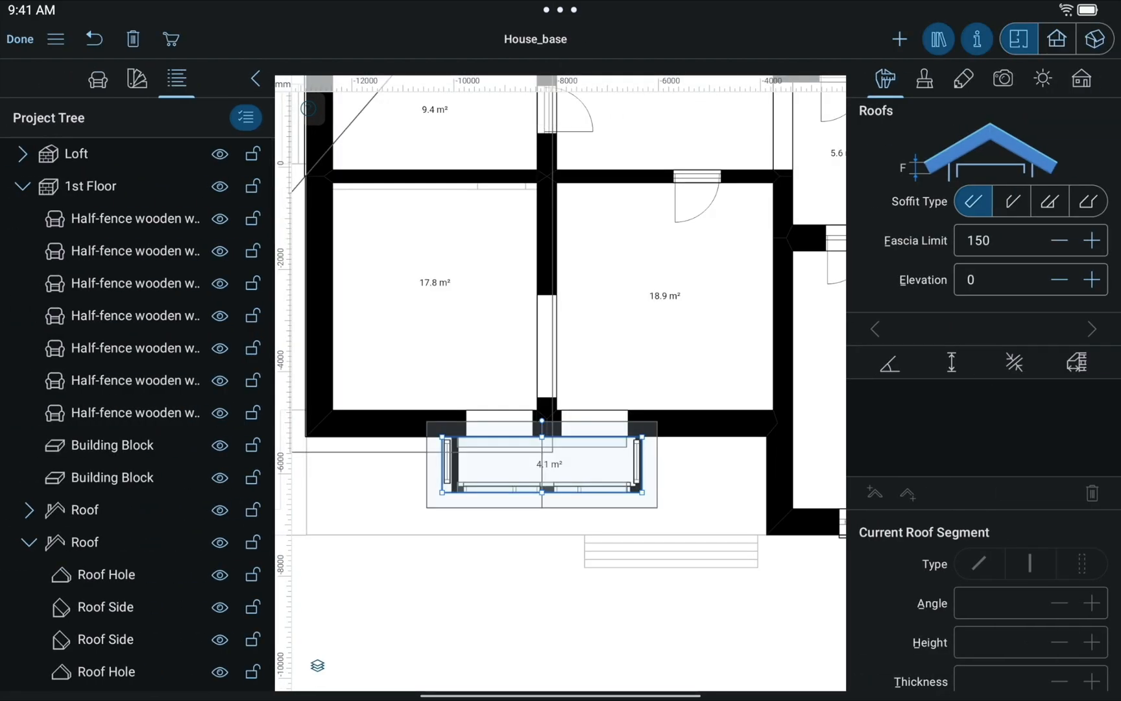
Step: Lower the balcony roof's side pitch and set both gable ends to Roof Hole
{"action": "left_click", "coordinate": [1095, 39]}
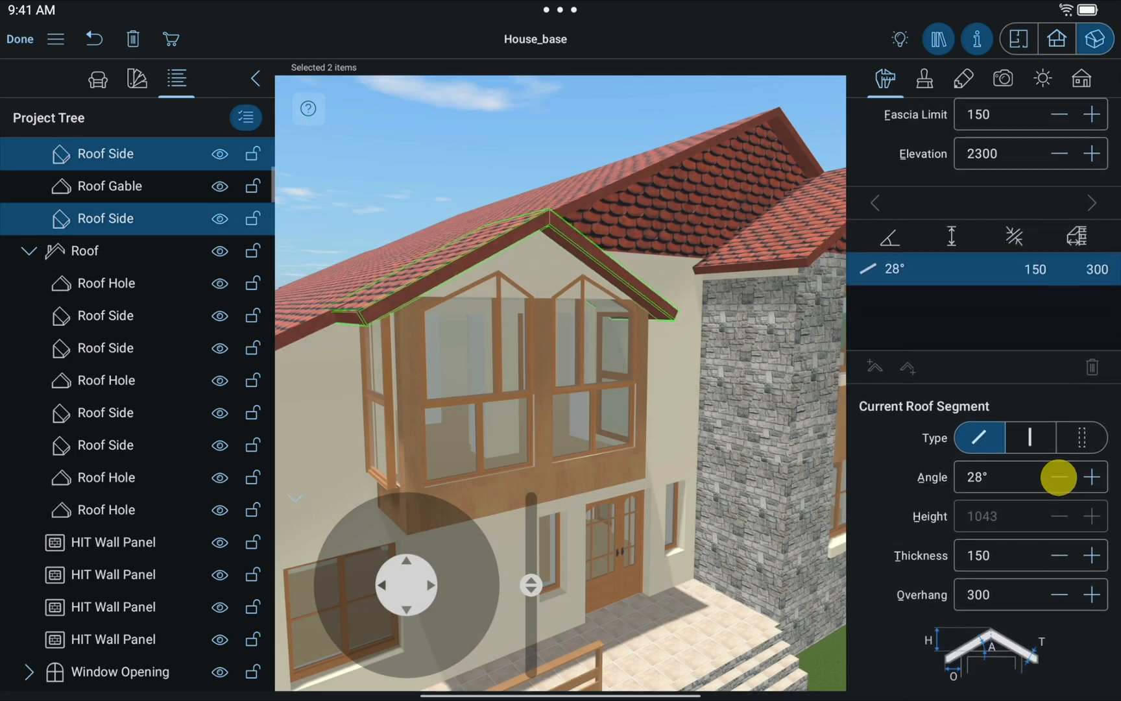
{"action": "left_click", "coordinate": [1060, 477]}
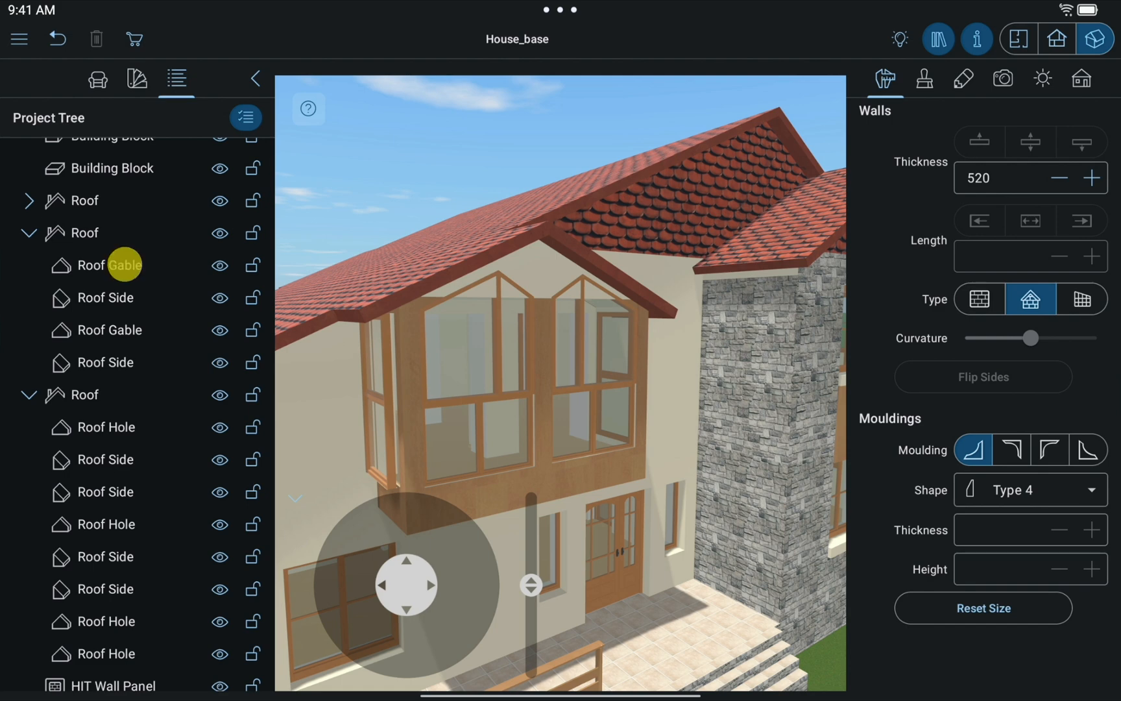
{"action": "left_click", "coordinate": [111, 329]}
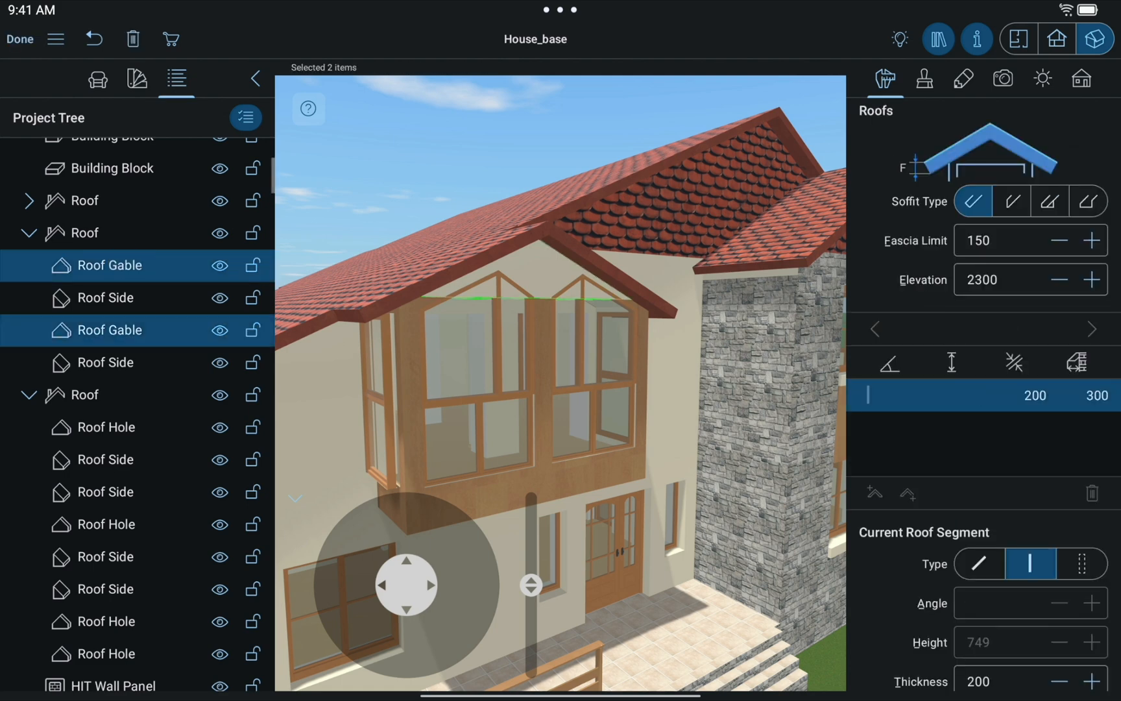
{"action": "left_click", "coordinate": [1081, 563]}
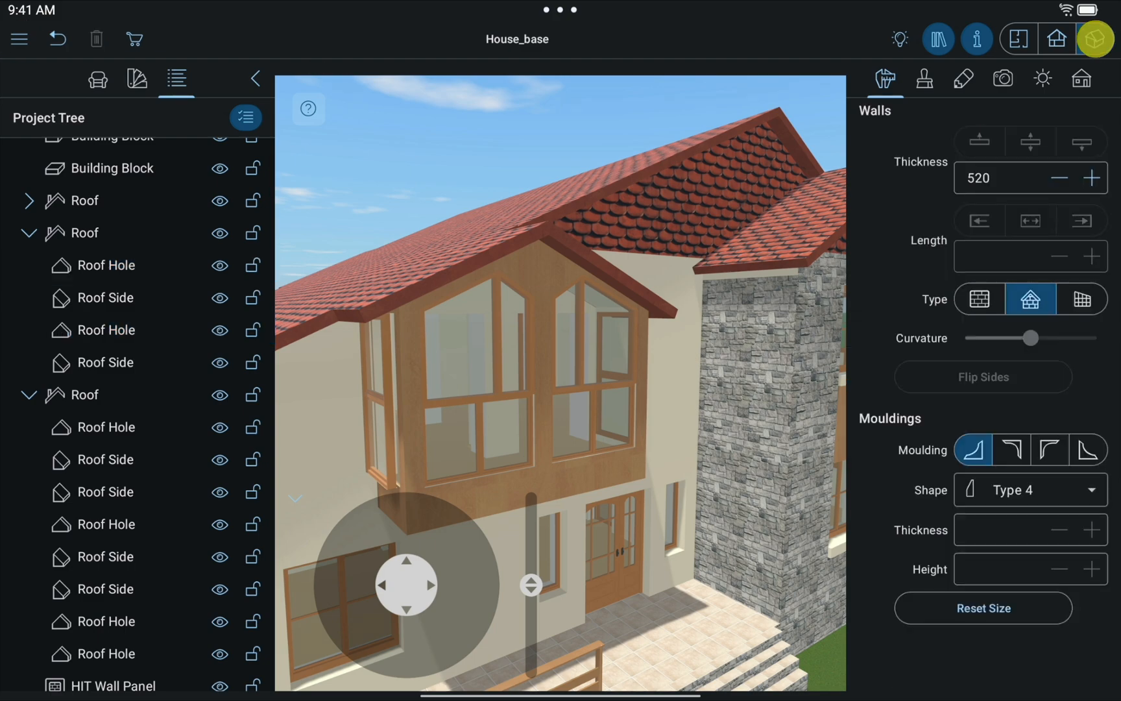
Step: From the plan, apply a roof template over the garage wing
{"action": "left_click", "coordinate": [1020, 39]}
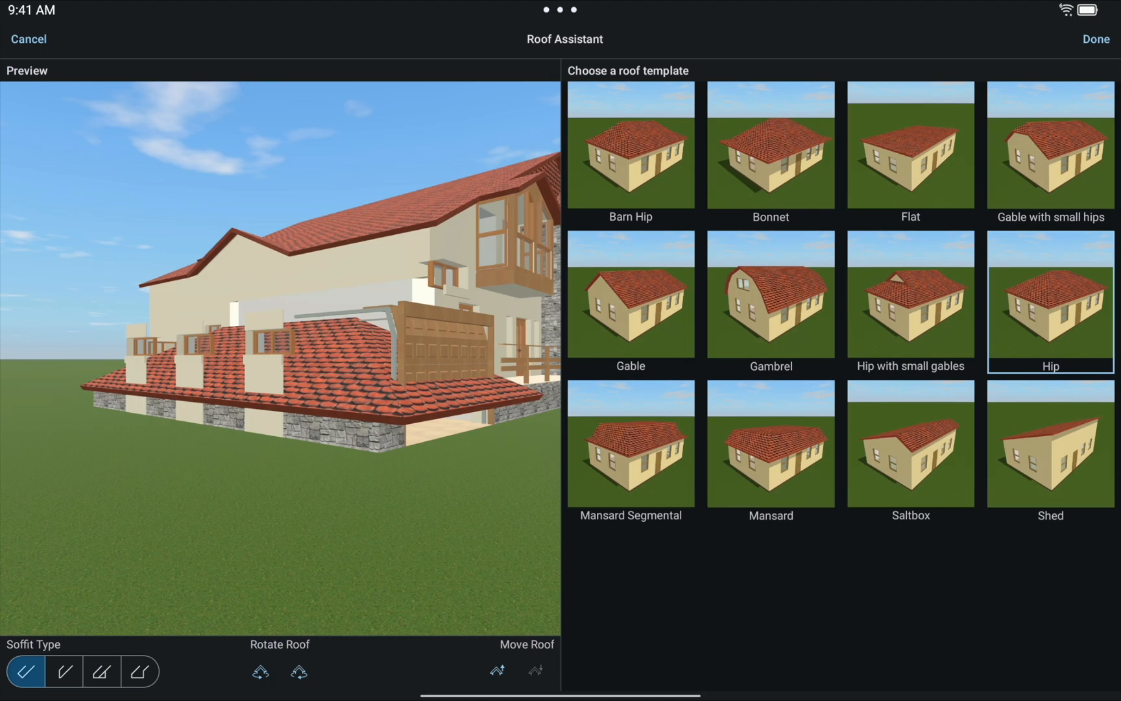
{"action": "left_click", "coordinate": [1050, 443]}
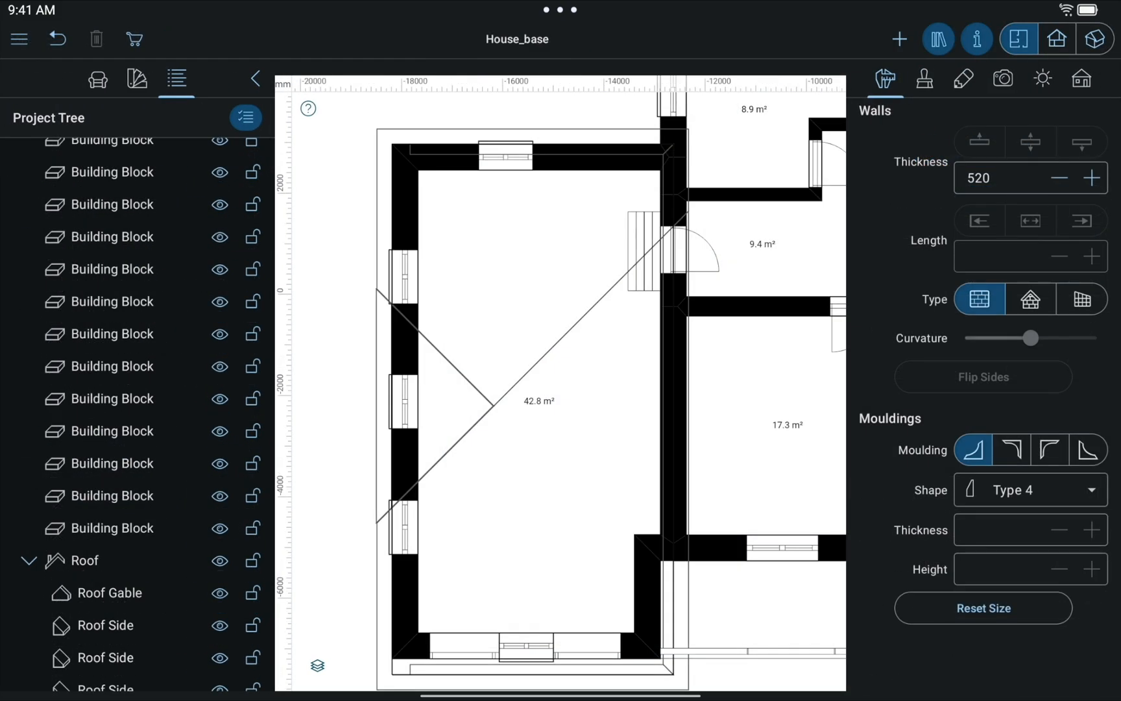
Step: Create a new roof over the front door and accept the template
{"action": "left_click", "coordinate": [1095, 39]}
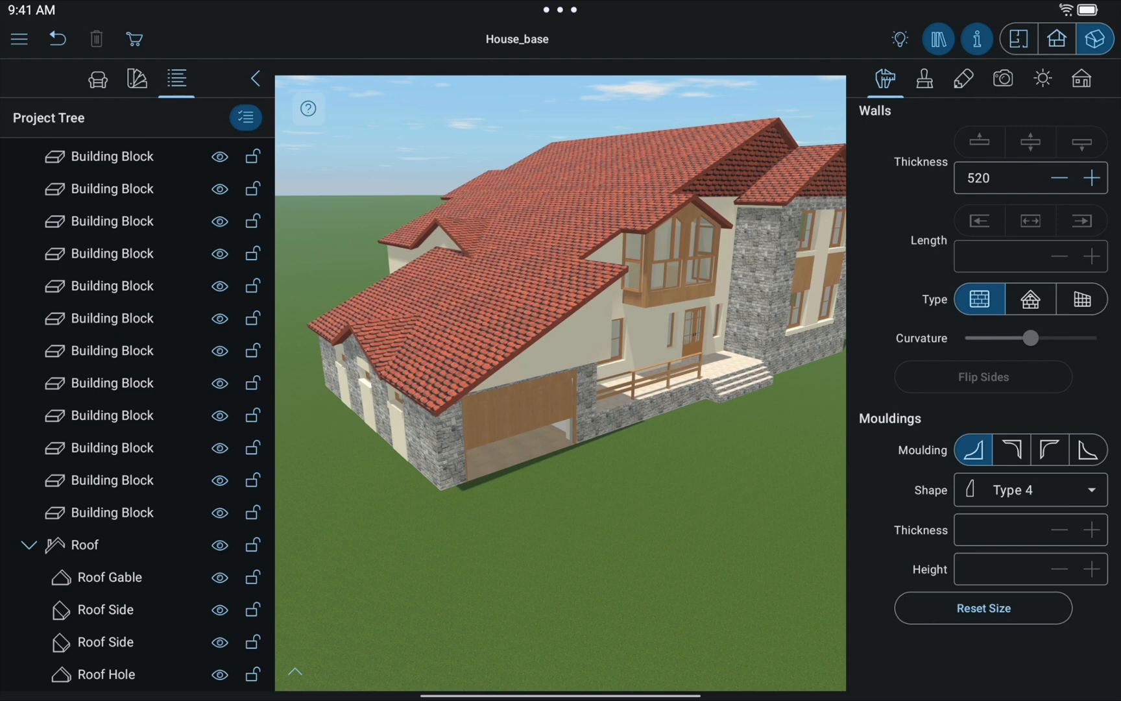
{"action": "left_click", "coordinate": [1018, 40]}
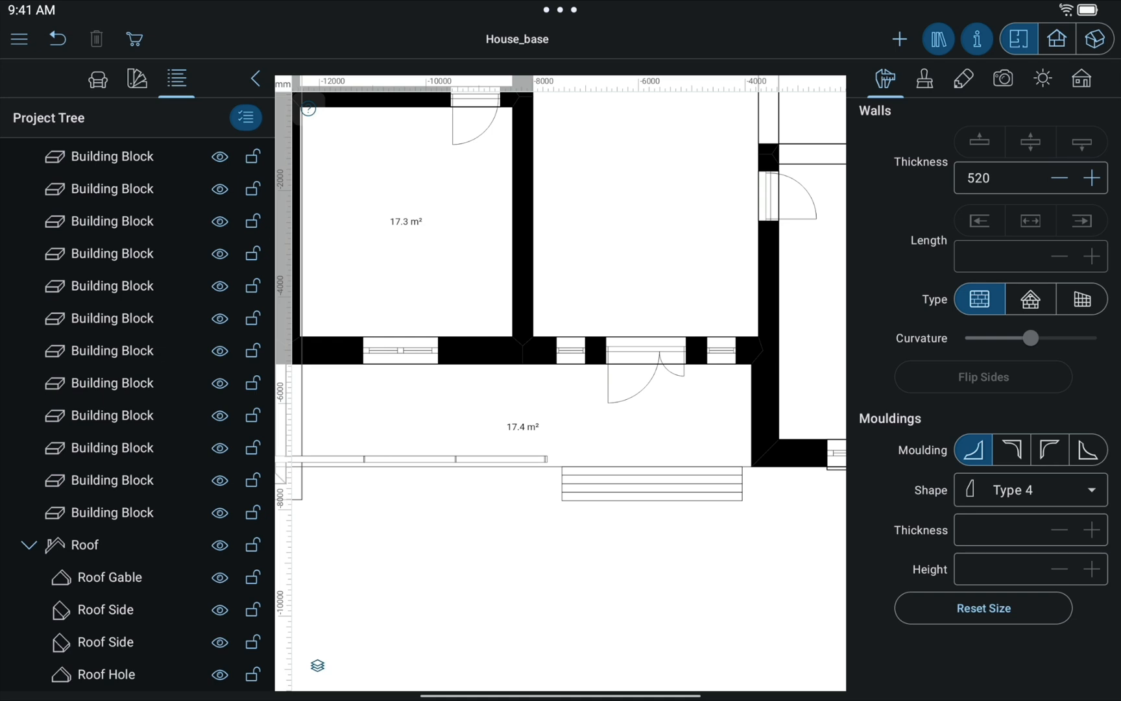
{"action": "left_click", "coordinate": [900, 39]}
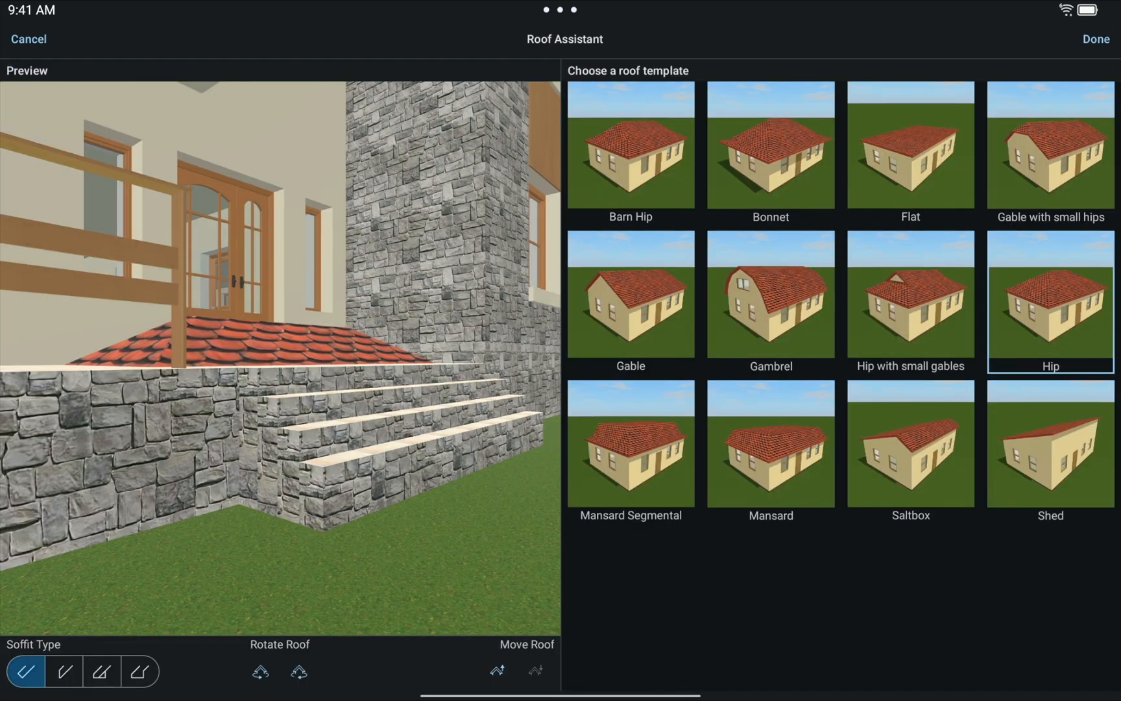
{"action": "left_click", "coordinate": [1049, 443]}
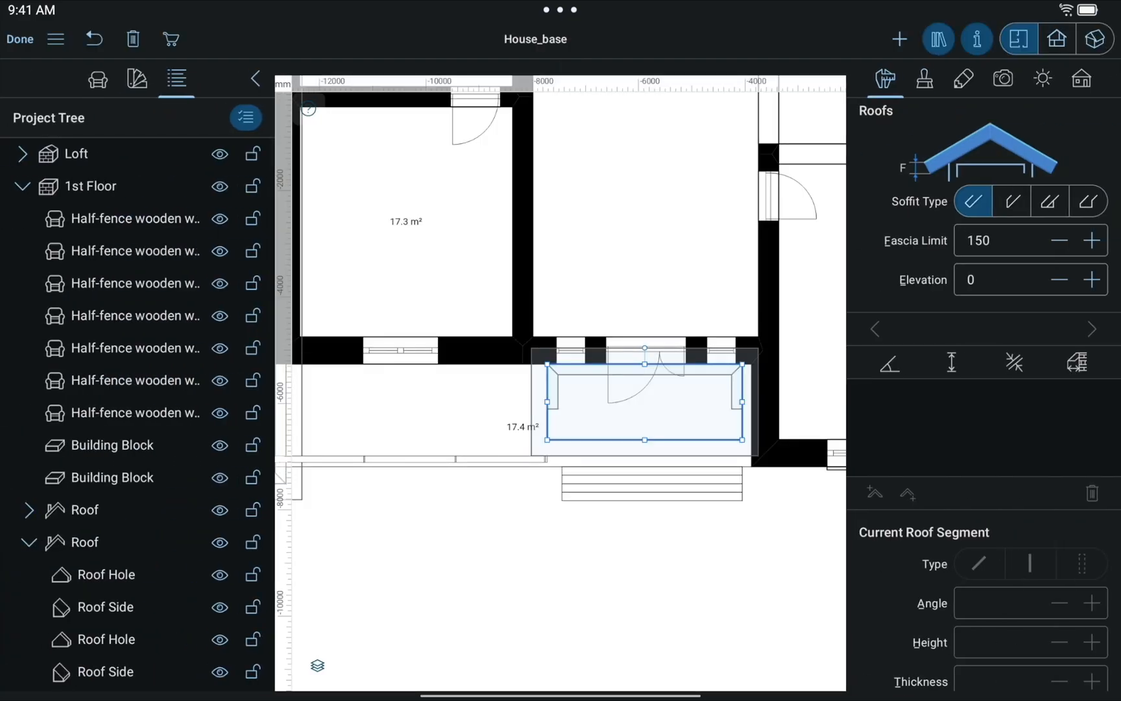
Step: Raise the awning to 2400 elevation and check its 15° side in 3D
{"action": "left_click", "coordinate": [999, 279]}
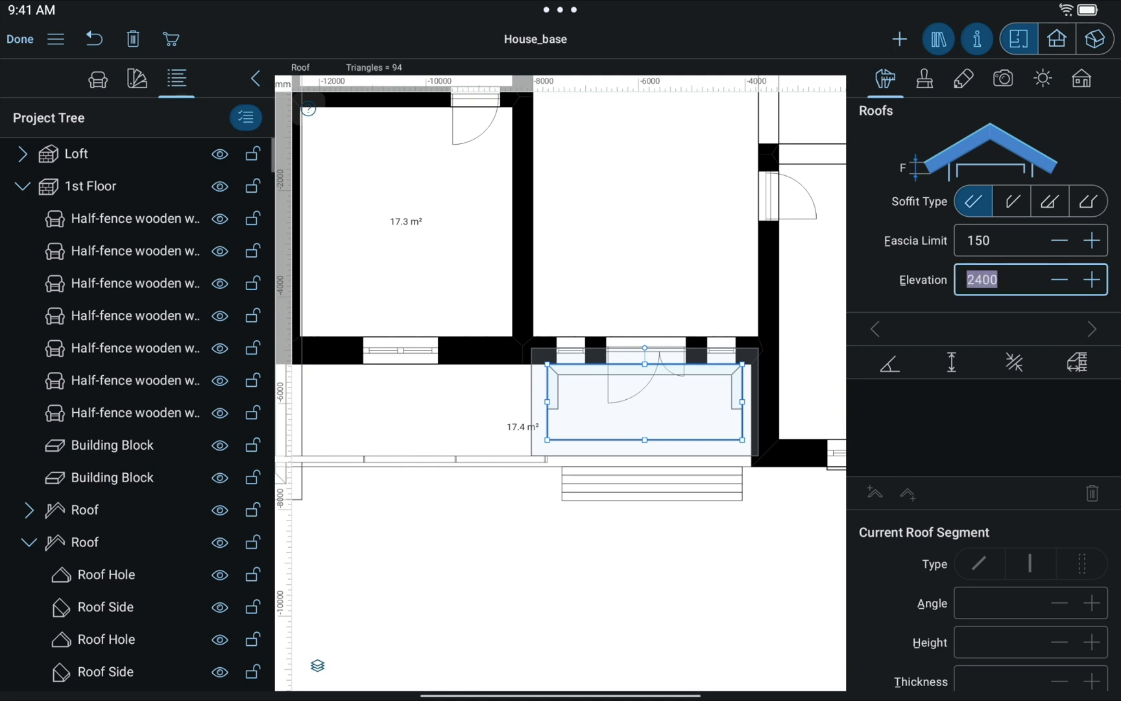
{"action": "left_click", "coordinate": [1095, 39]}
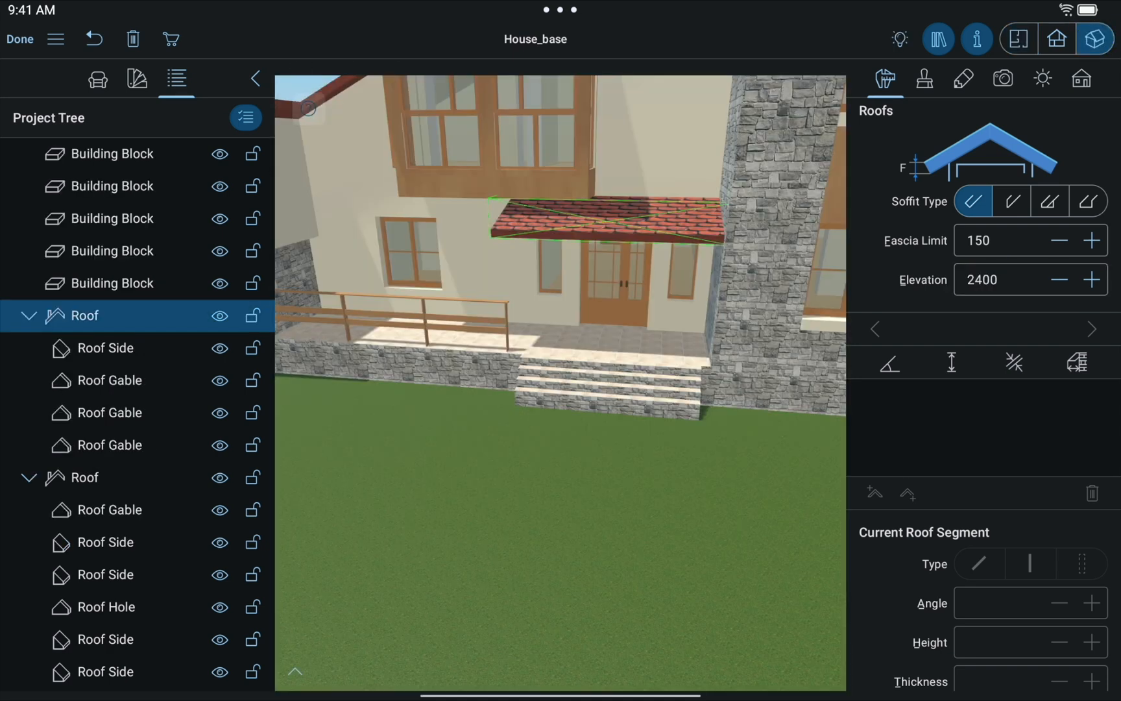
{"action": "left_click", "coordinate": [111, 349]}
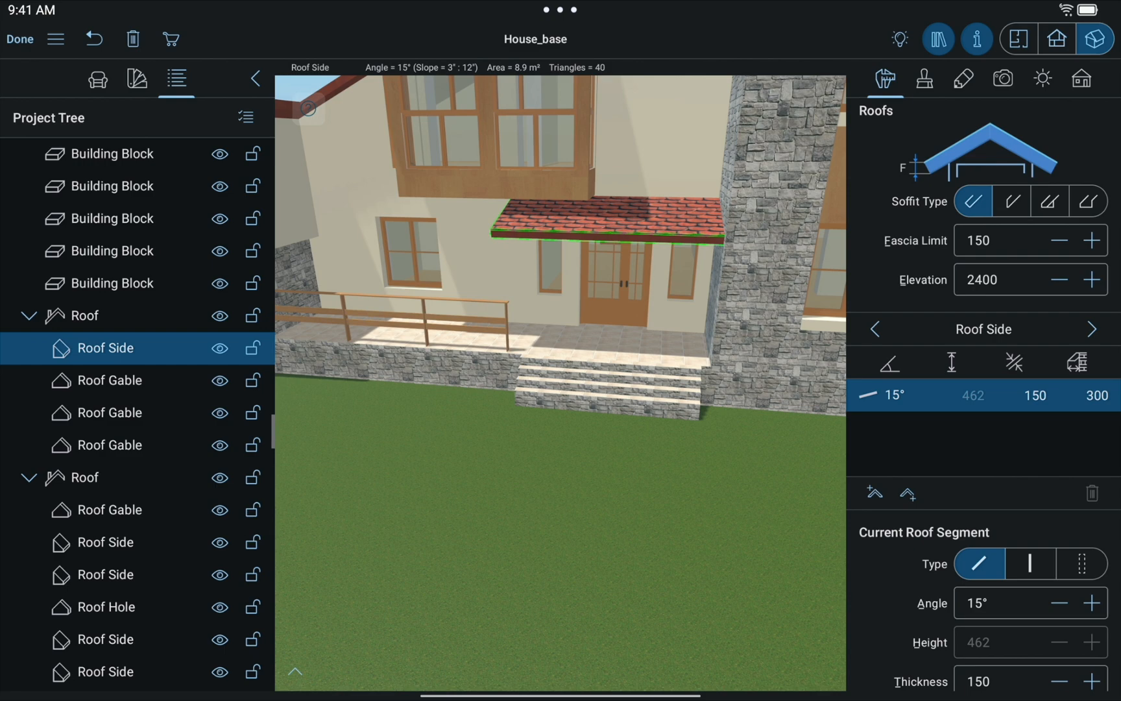
{"action": "left_click", "coordinate": [1019, 39]}
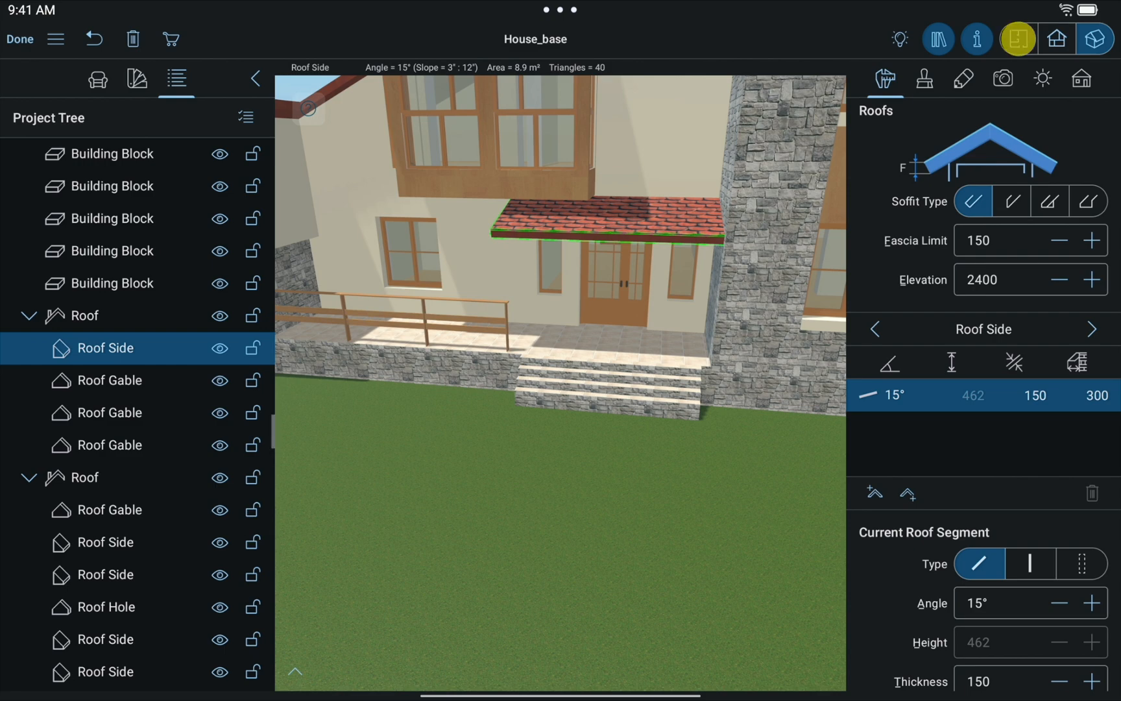
Step: Add a porch roof at 2600 elevation and lower one roof side to 15°
{"action": "left_click", "coordinate": [1019, 39]}
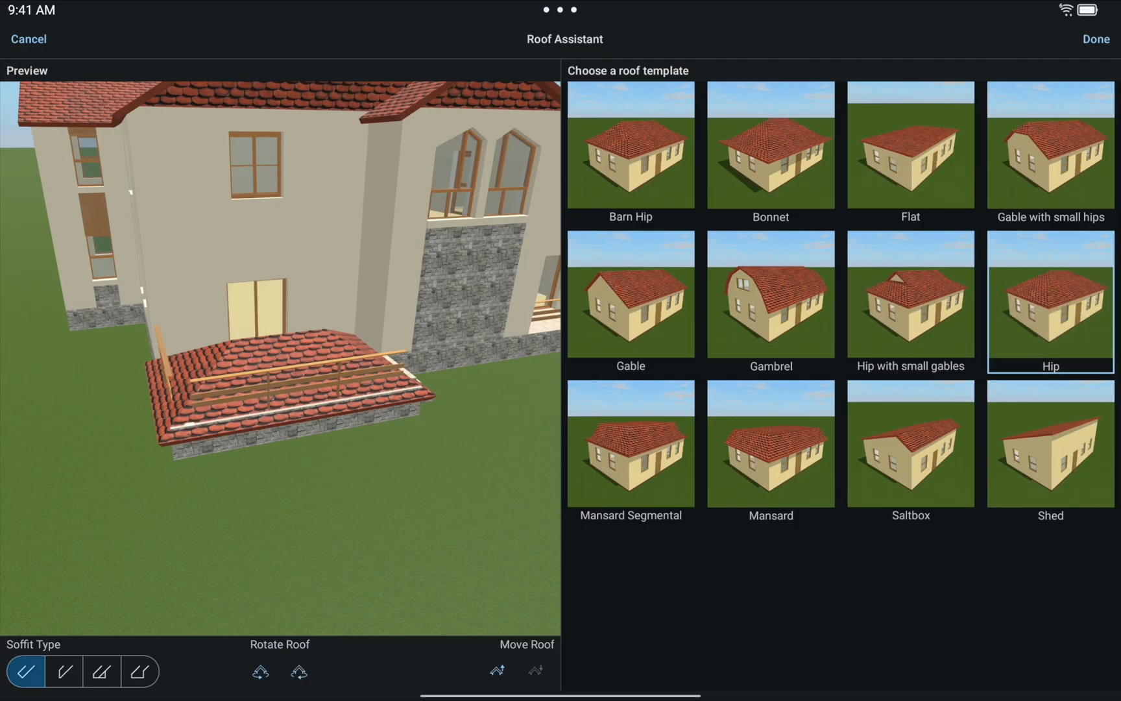
{"action": "left_click", "coordinate": [1097, 39]}
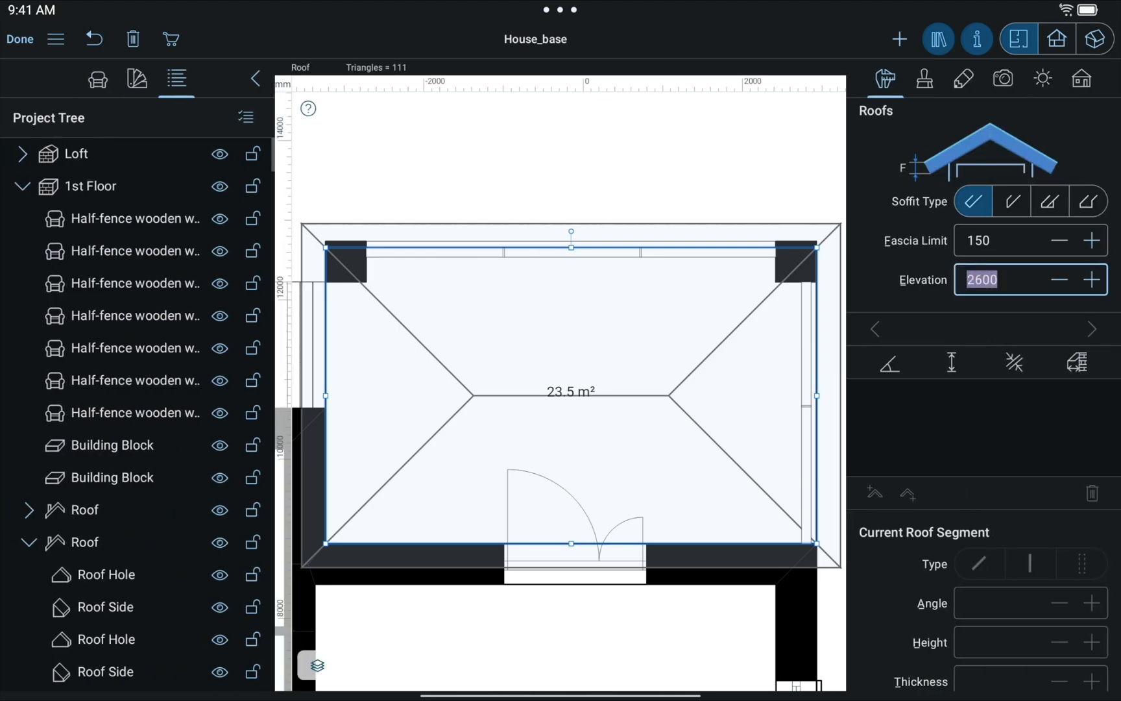
{"action": "left_click", "coordinate": [1093, 39]}
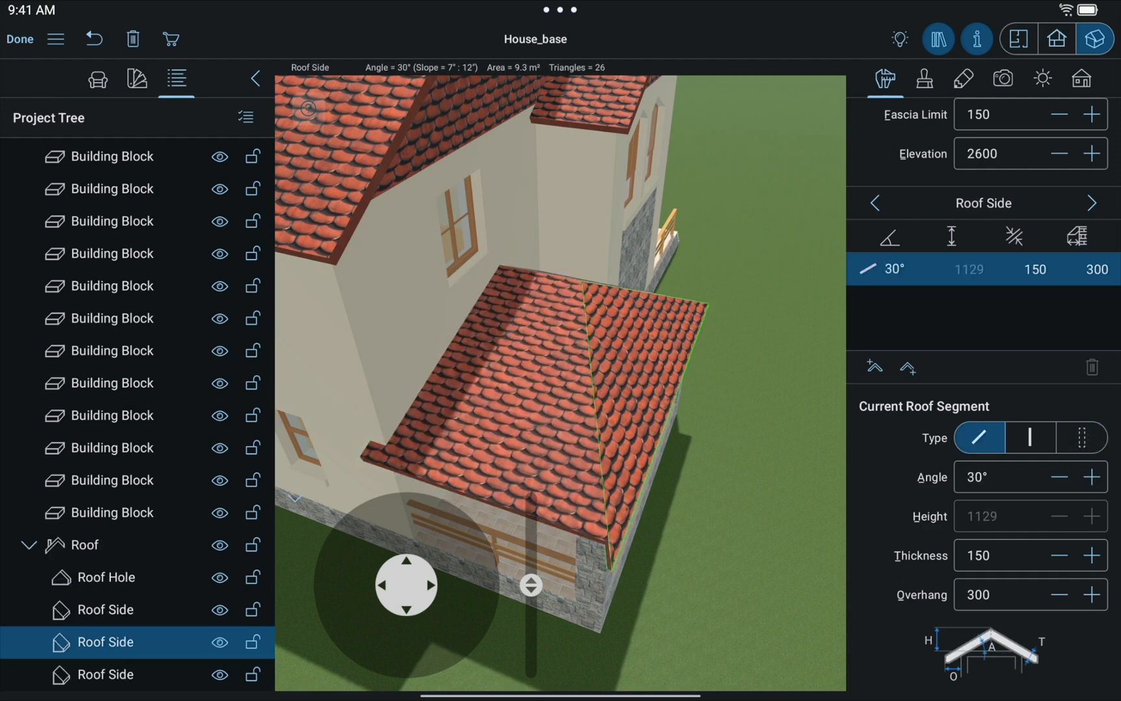
{"action": "left_click", "coordinate": [1061, 477]}
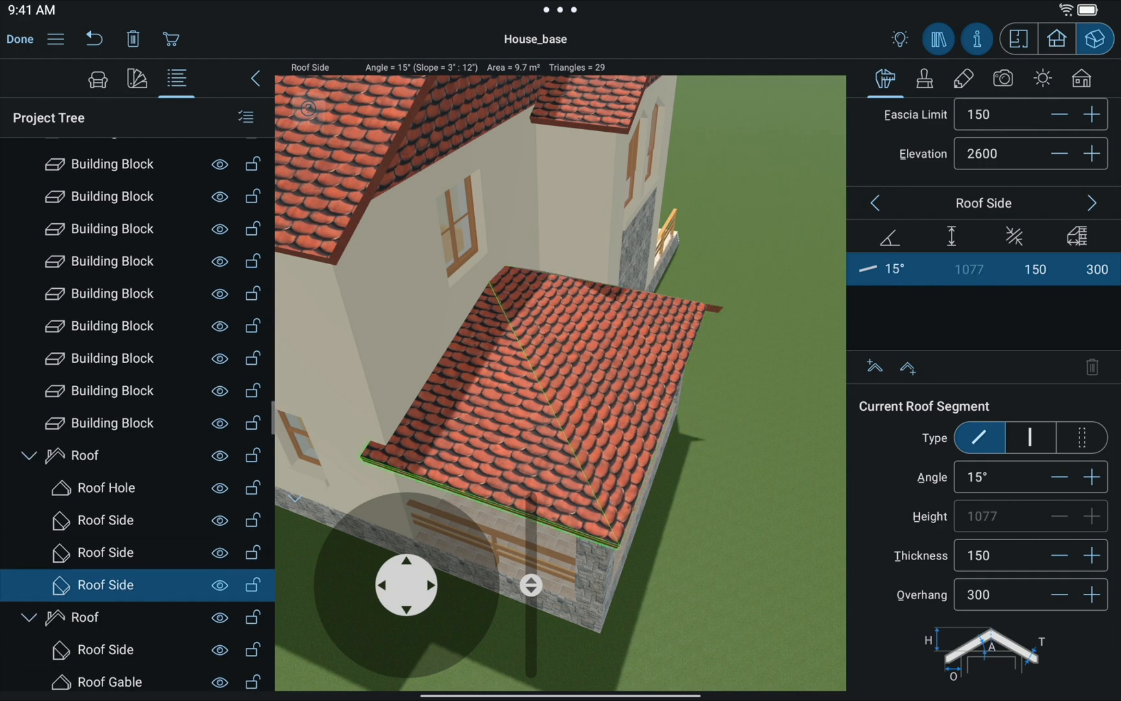
{"action": "left_click", "coordinate": [109, 519]}
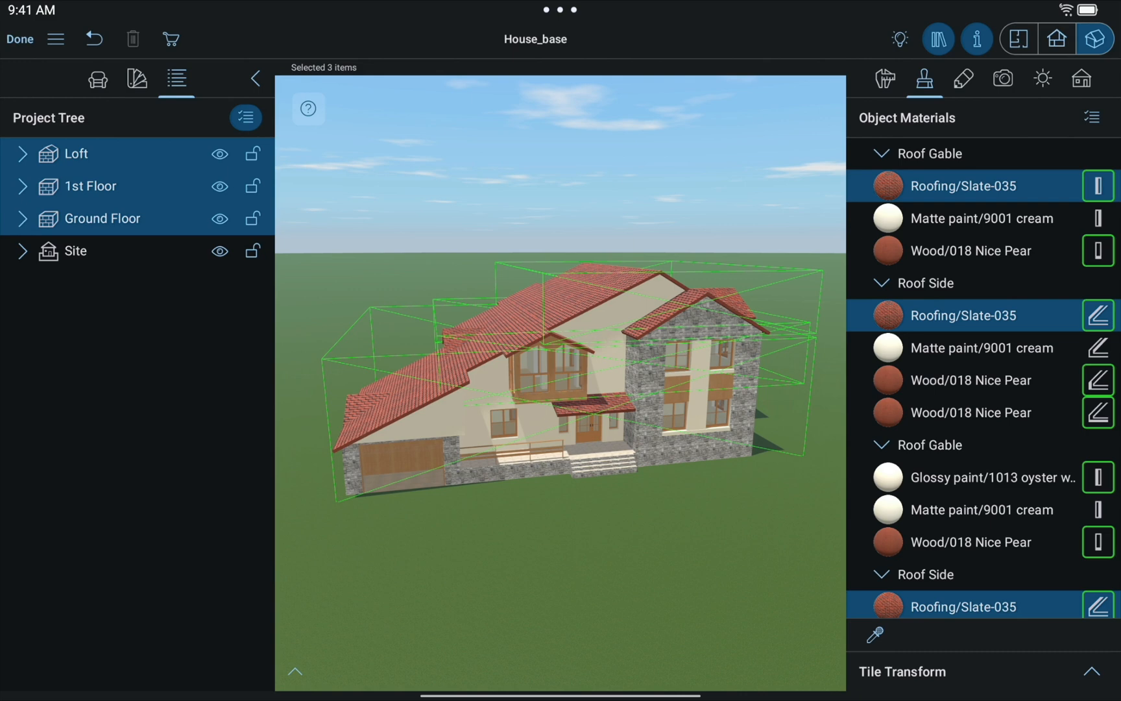
Step: Show the Shingle roofing materials in the materials library for all floors
{"action": "left_click", "coordinate": [136, 78]}
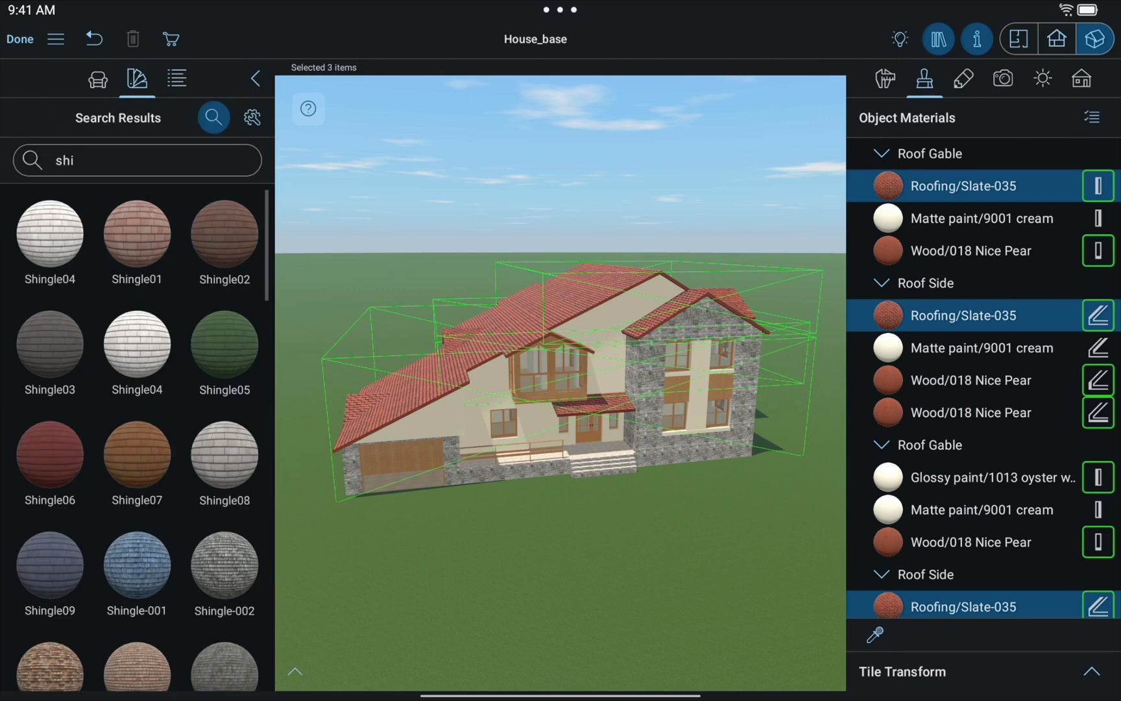